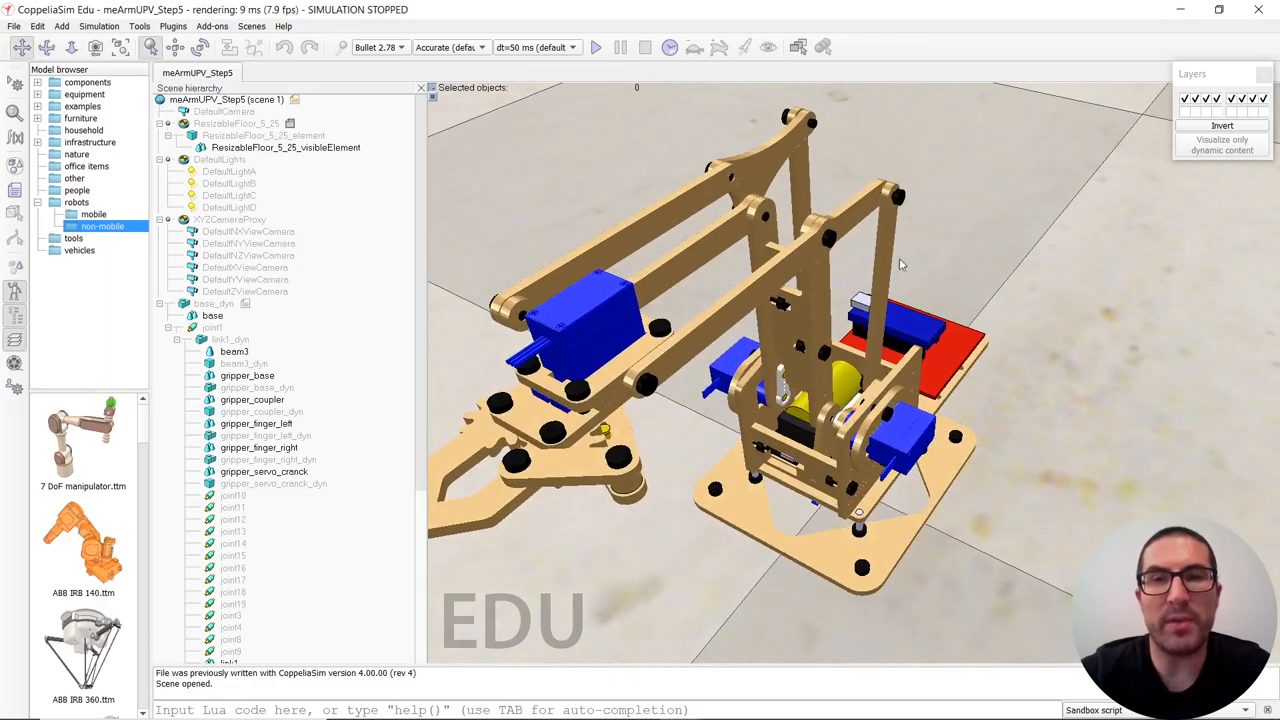
# Orbit around the meArm and select joint3 in the hierarchy to view its details.
pyautogui.moveTo(900, 264); pyautogui.dragTo(736, 400)
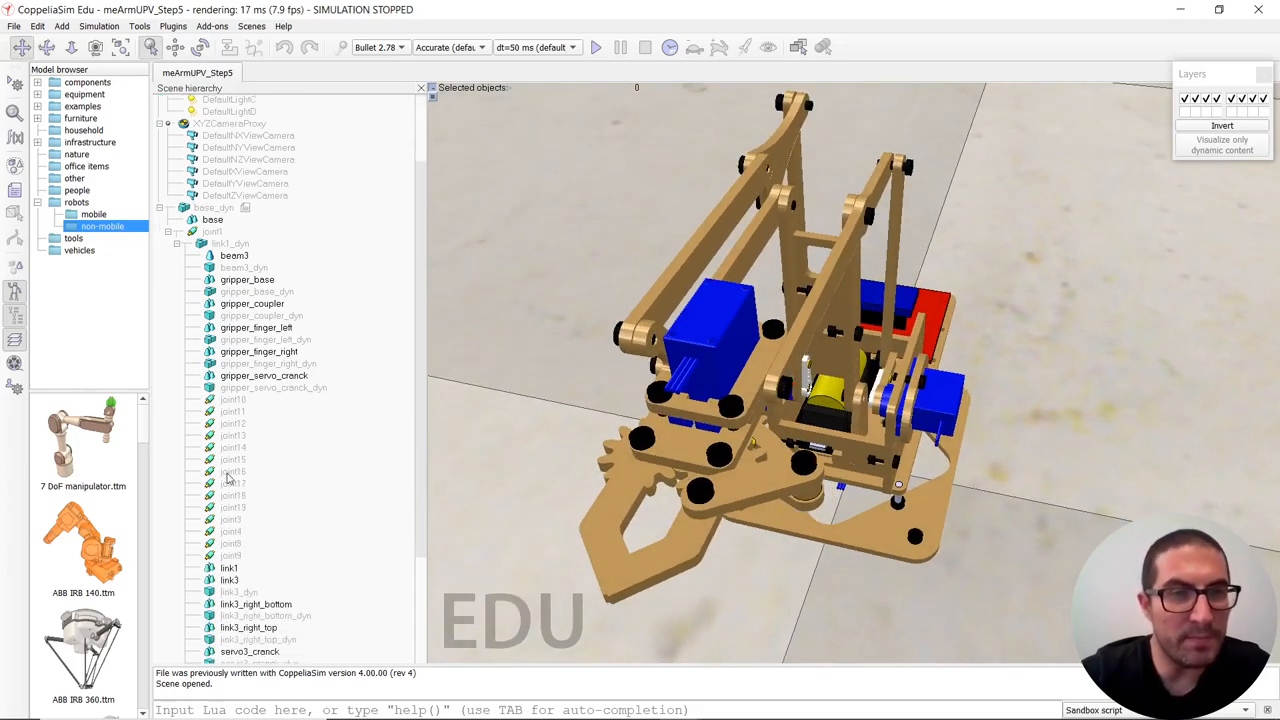
pyautogui.click(230, 520)
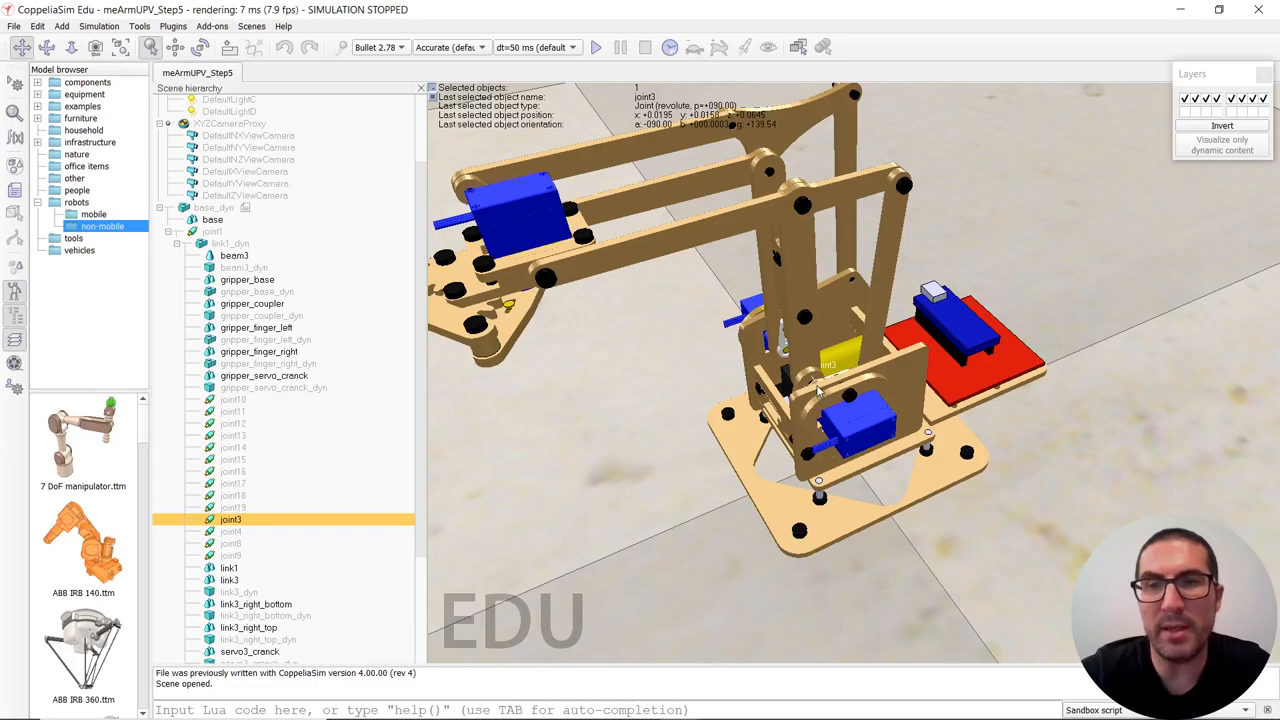
pyautogui.moveTo(872, 264)
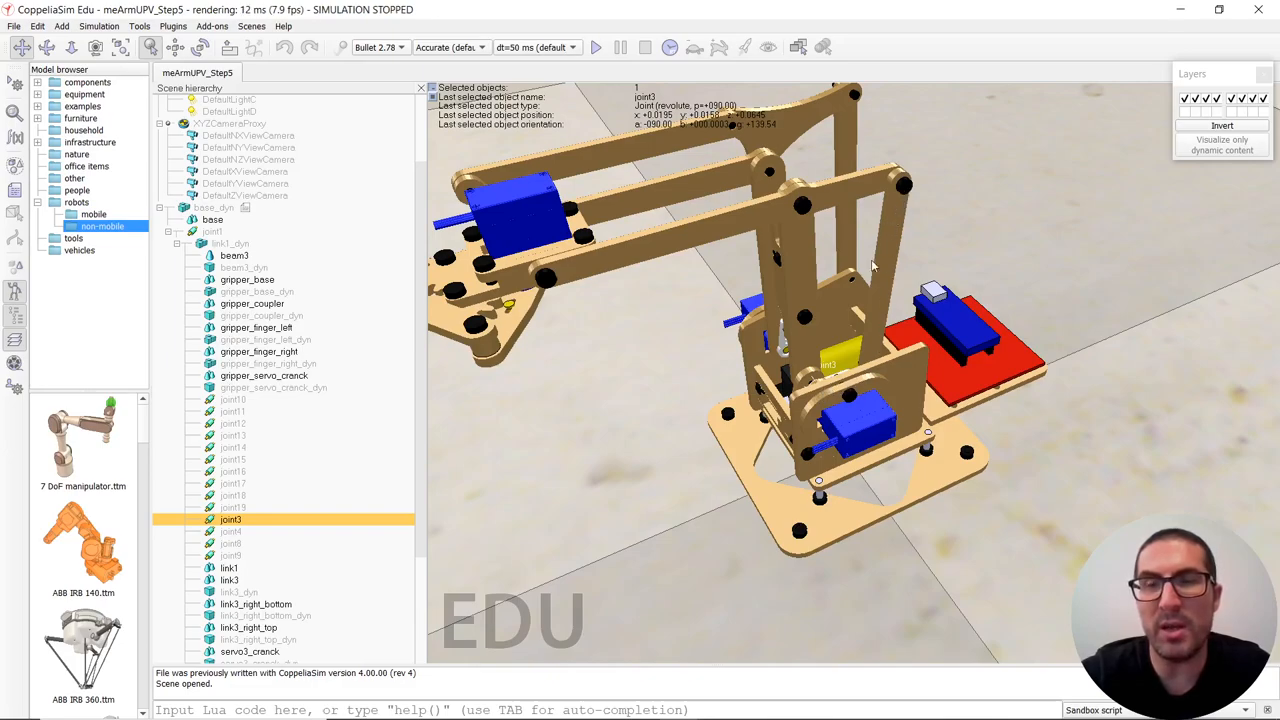
pyautogui.moveTo(902, 186)
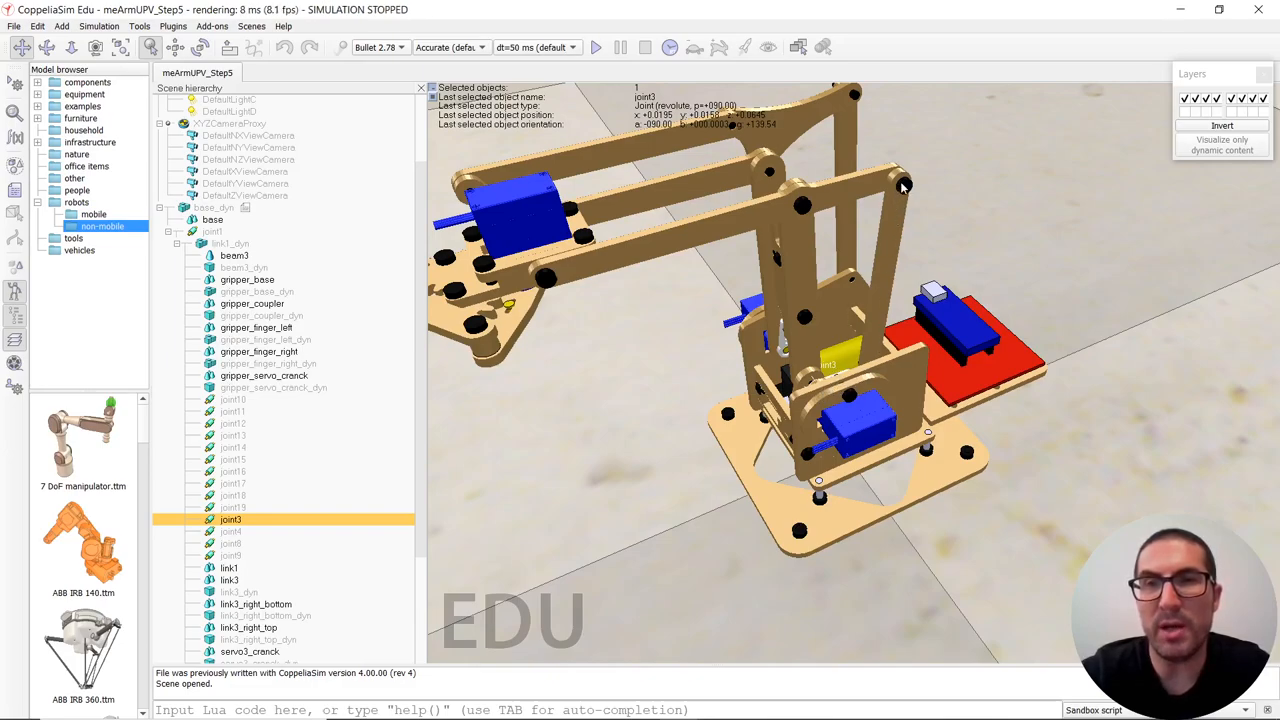
pyautogui.moveTo(808, 376)
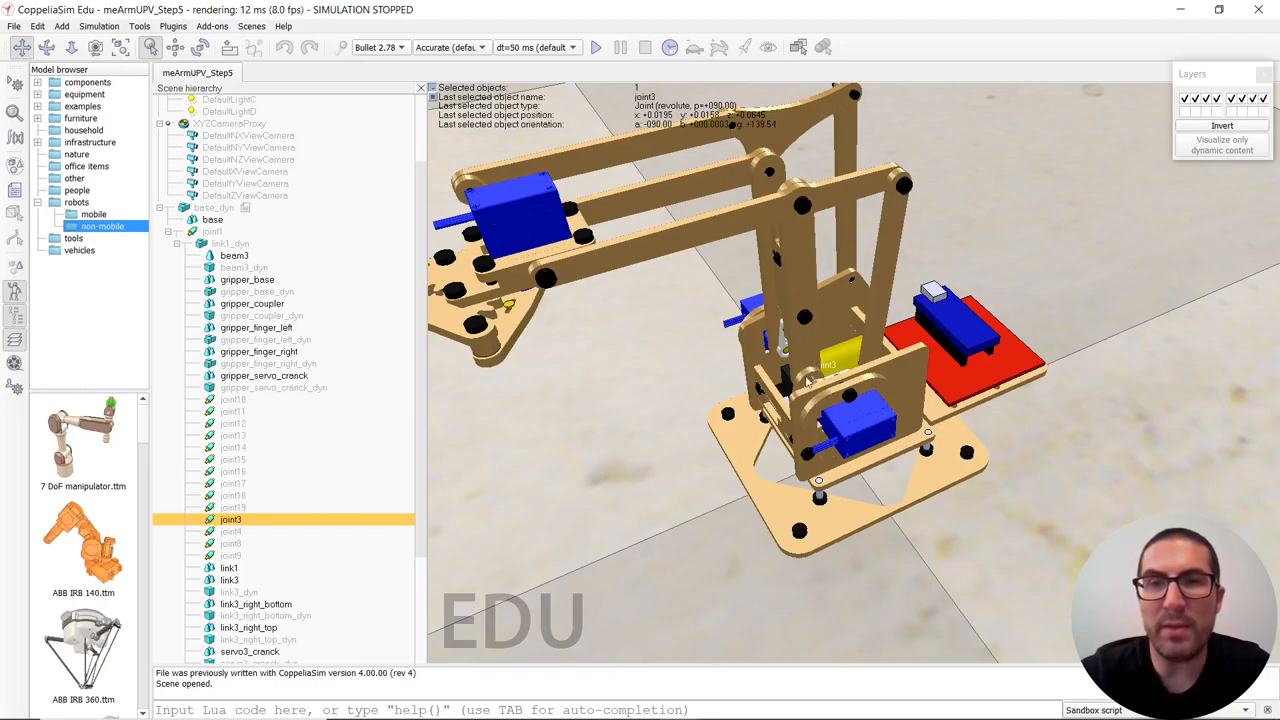
pyautogui.moveTo(904, 184)
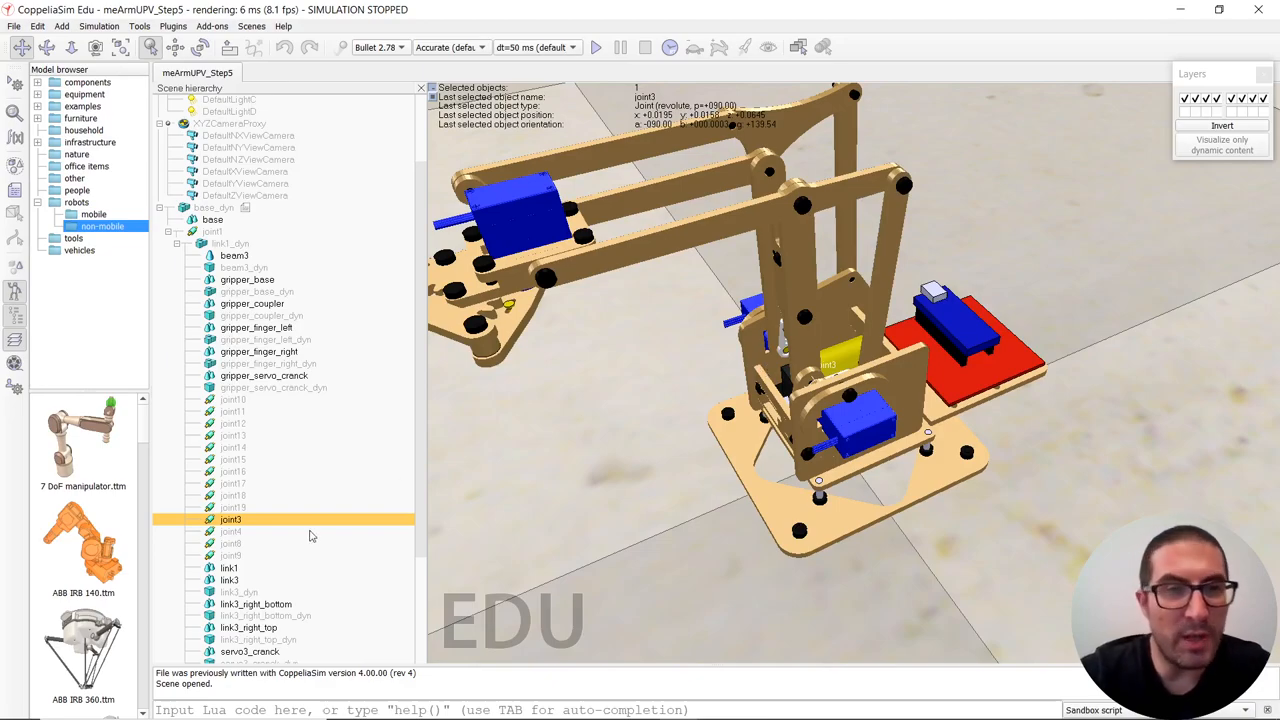
pyautogui.moveTo(284, 332)
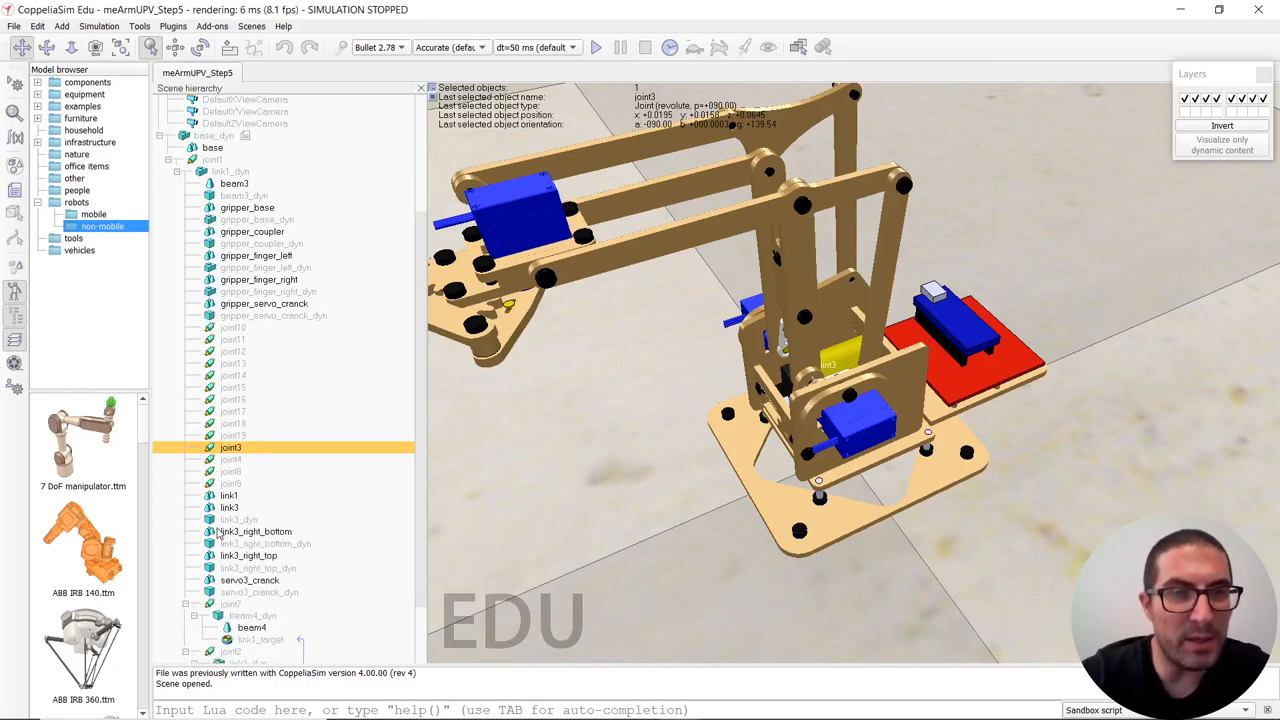
pyautogui.moveTo(452, 458)
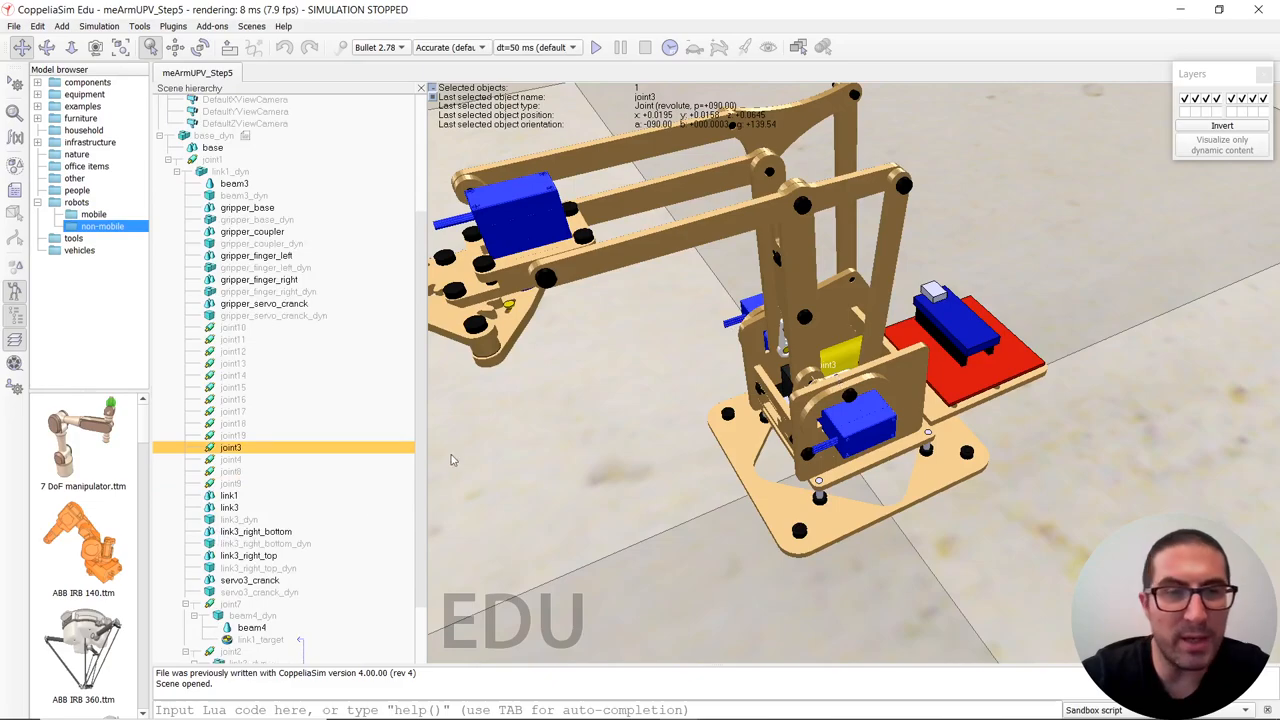
# Inspect servo2_crank_dyn, servo2_crank and the linkage joints attached to the crank down to beam3.
pyautogui.click(256, 592)
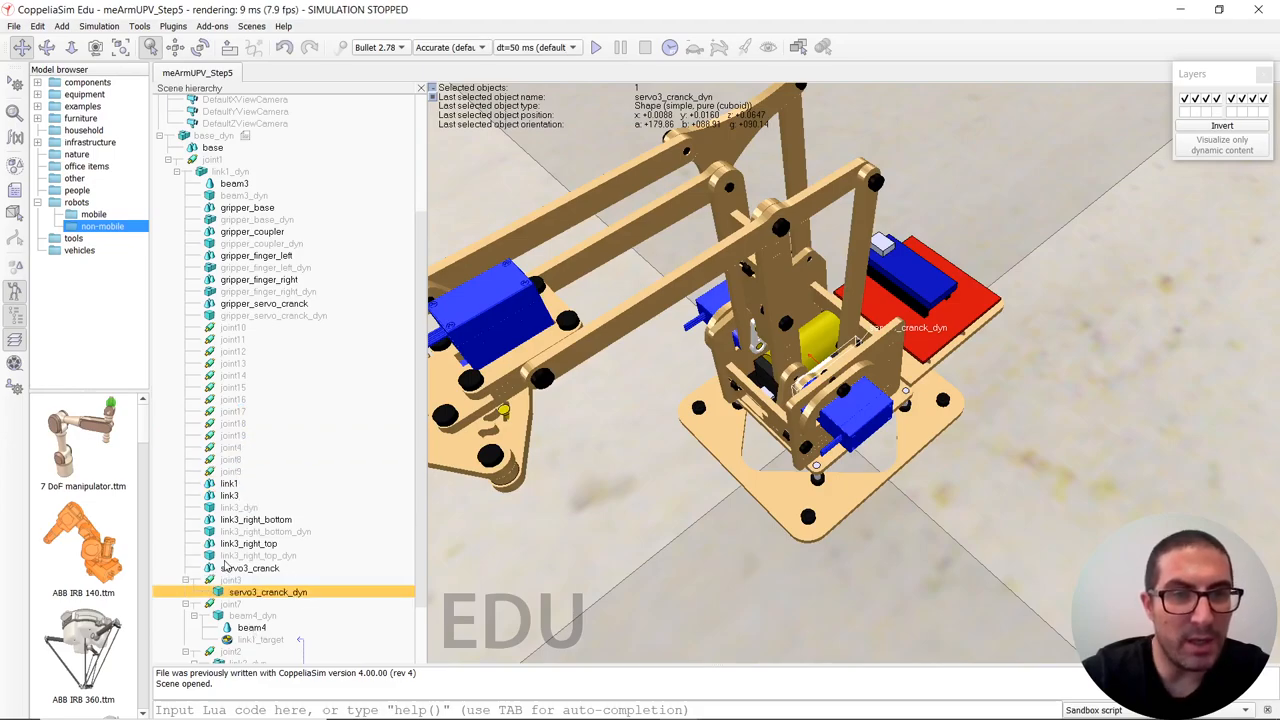
pyautogui.click(260, 592)
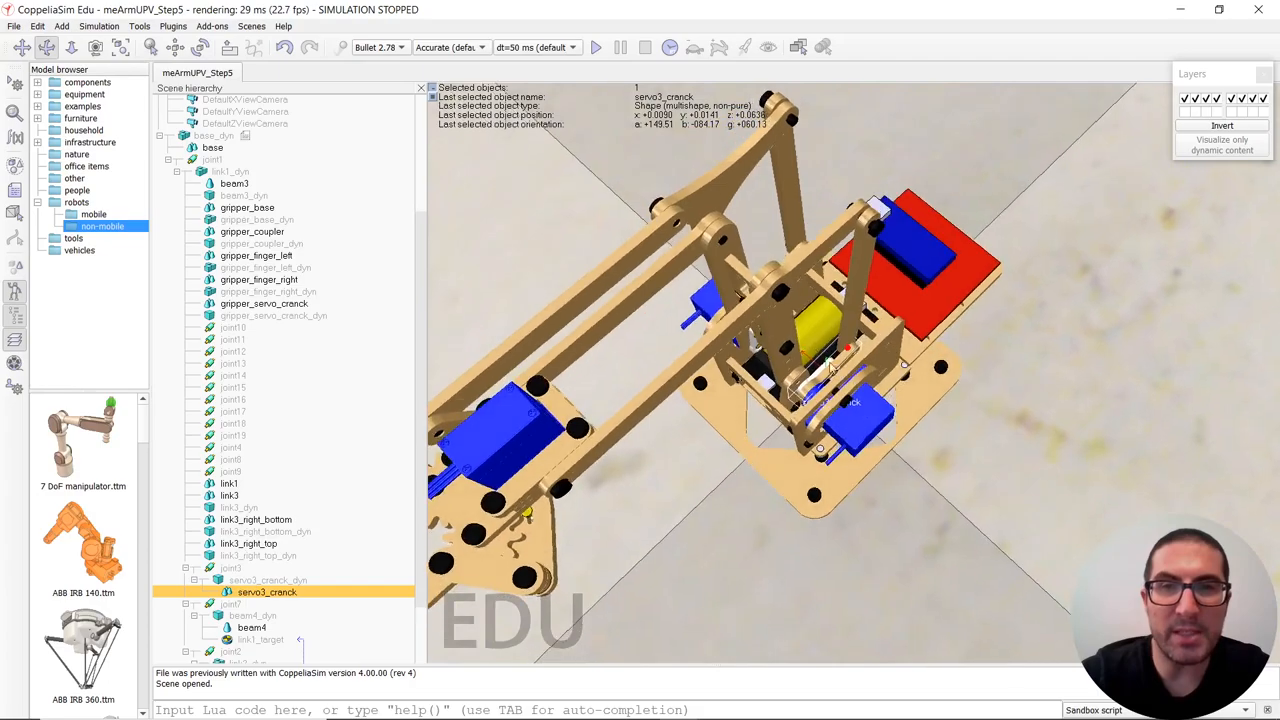
pyautogui.click(232, 340)
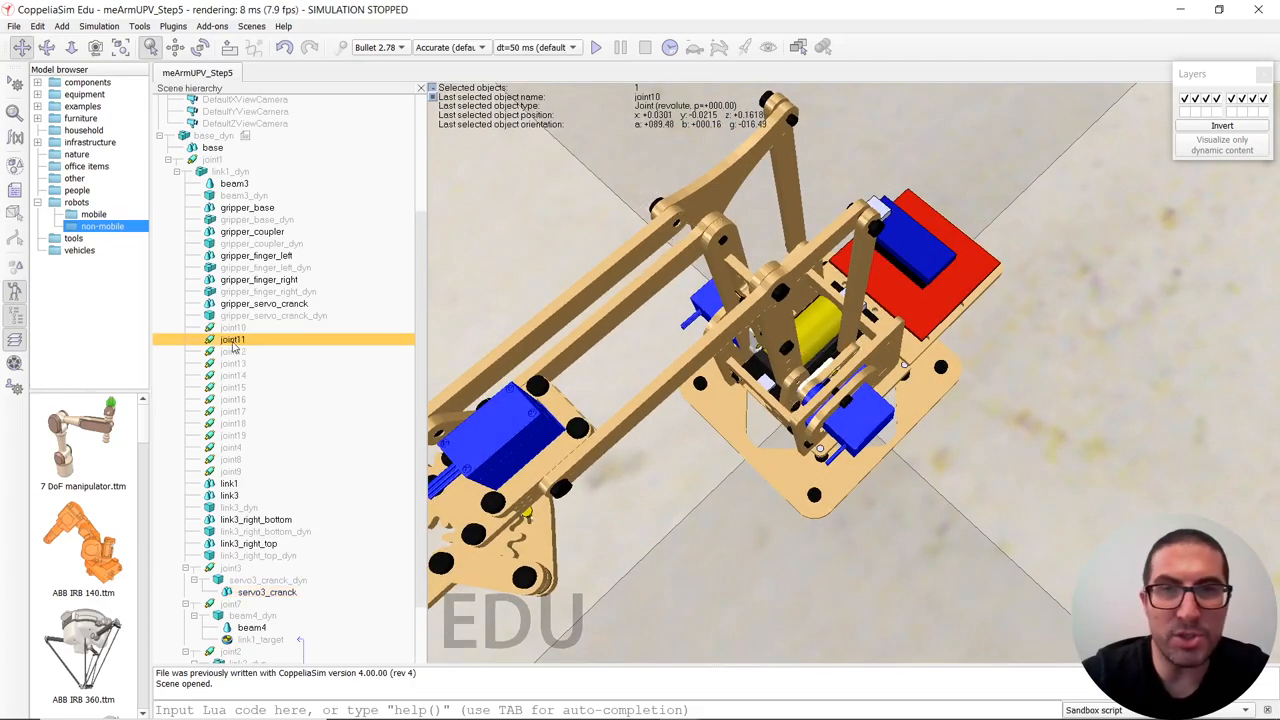
pyautogui.click(232, 364)
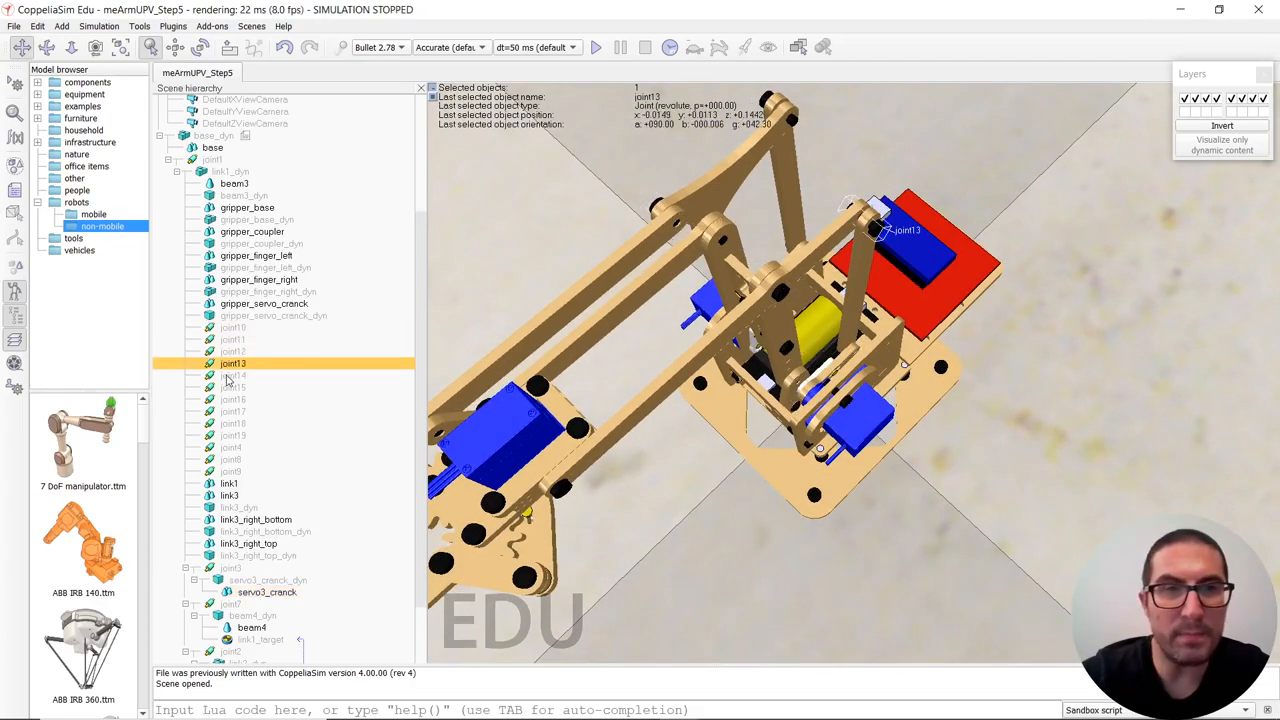
pyautogui.click(232, 388)
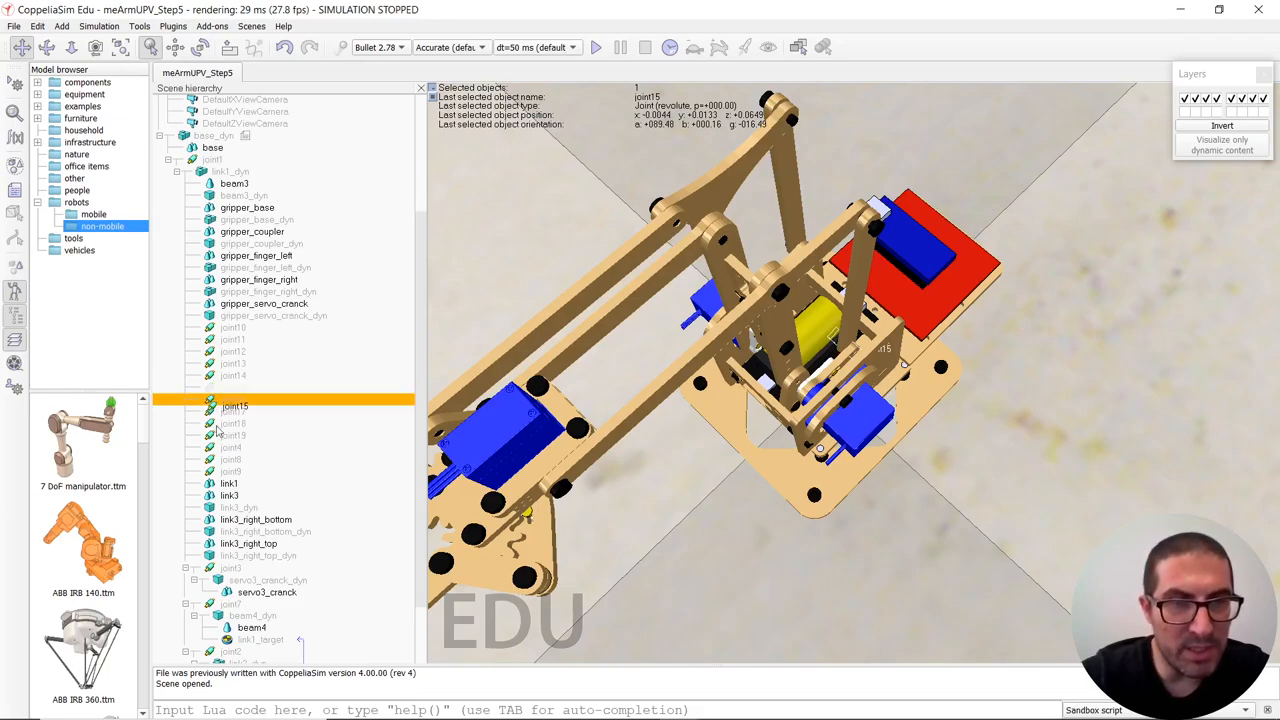
pyautogui.scroll(-3)
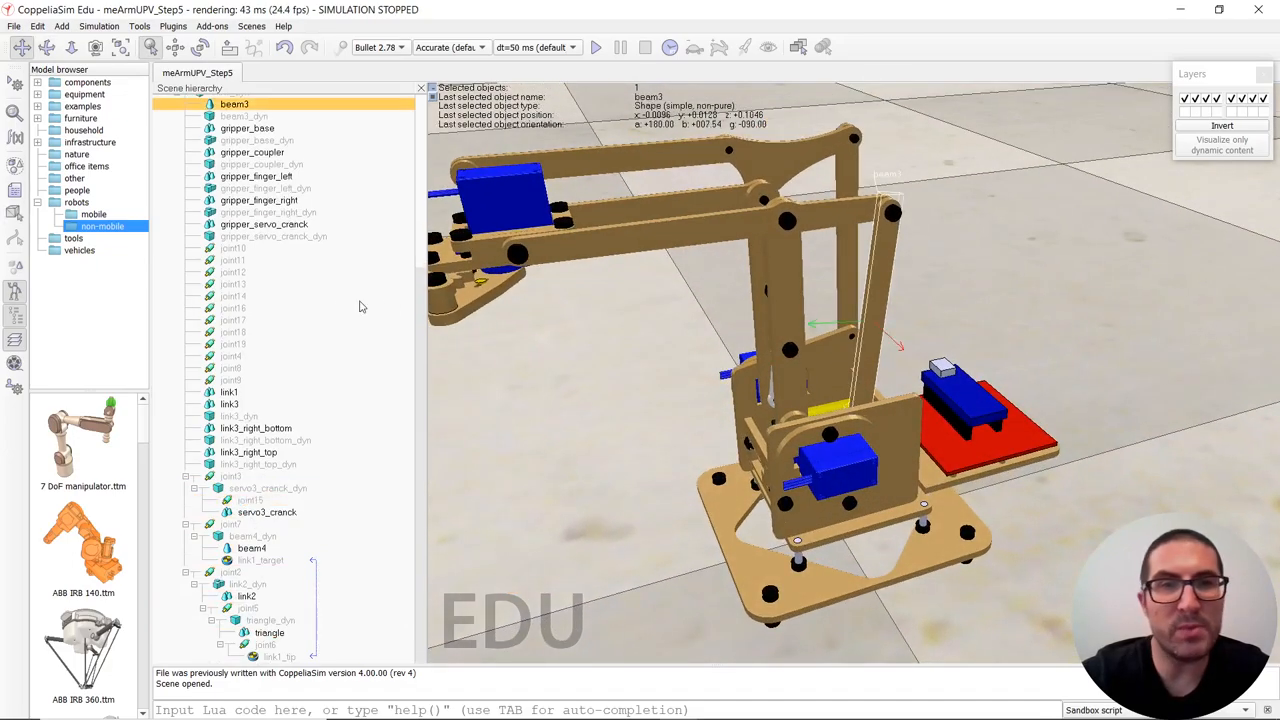
# Examine beam3_dyn, a connecting joint, beam3 and link1_dyn in the scene tree.
pyautogui.click(244, 116)
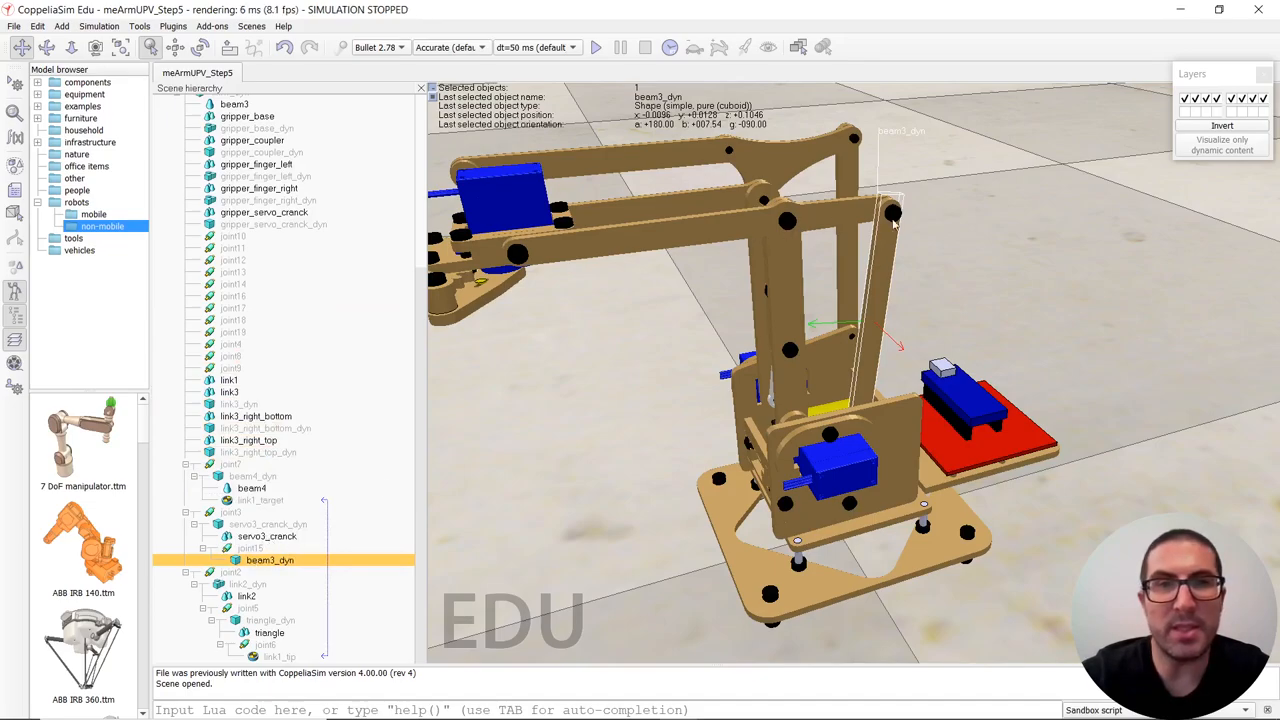
pyautogui.click(232, 236)
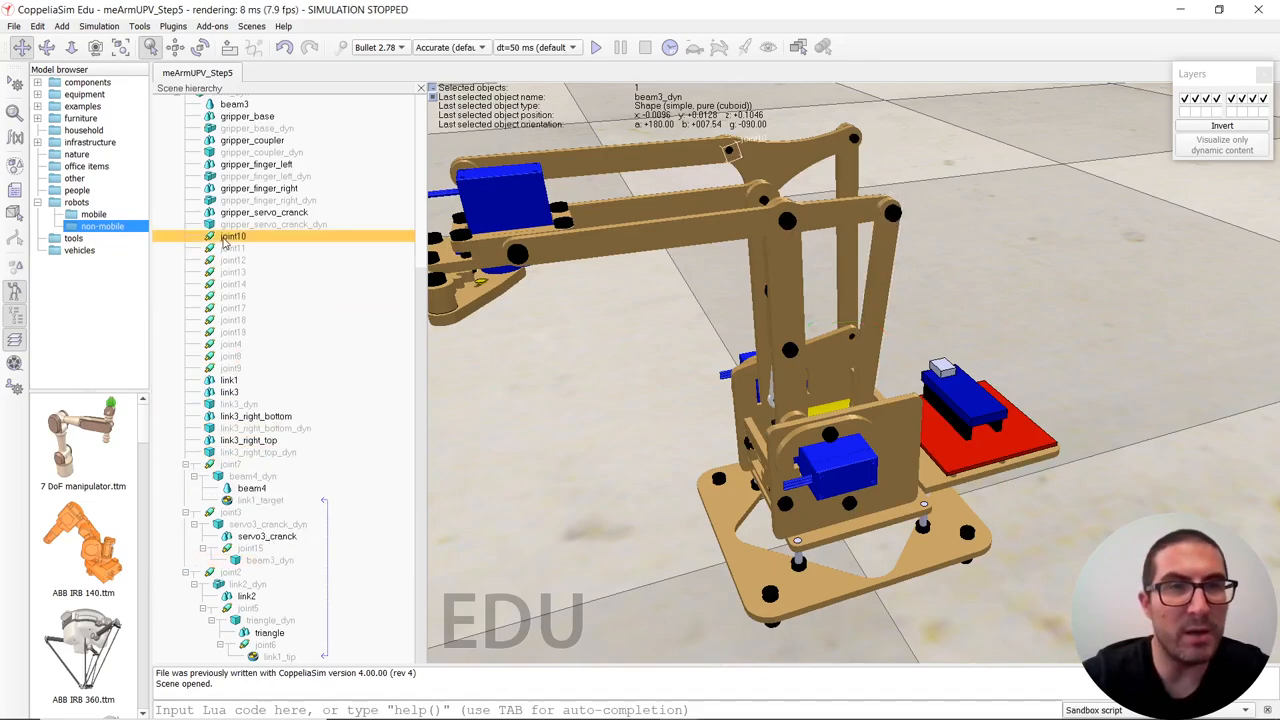
pyautogui.click(232, 272)
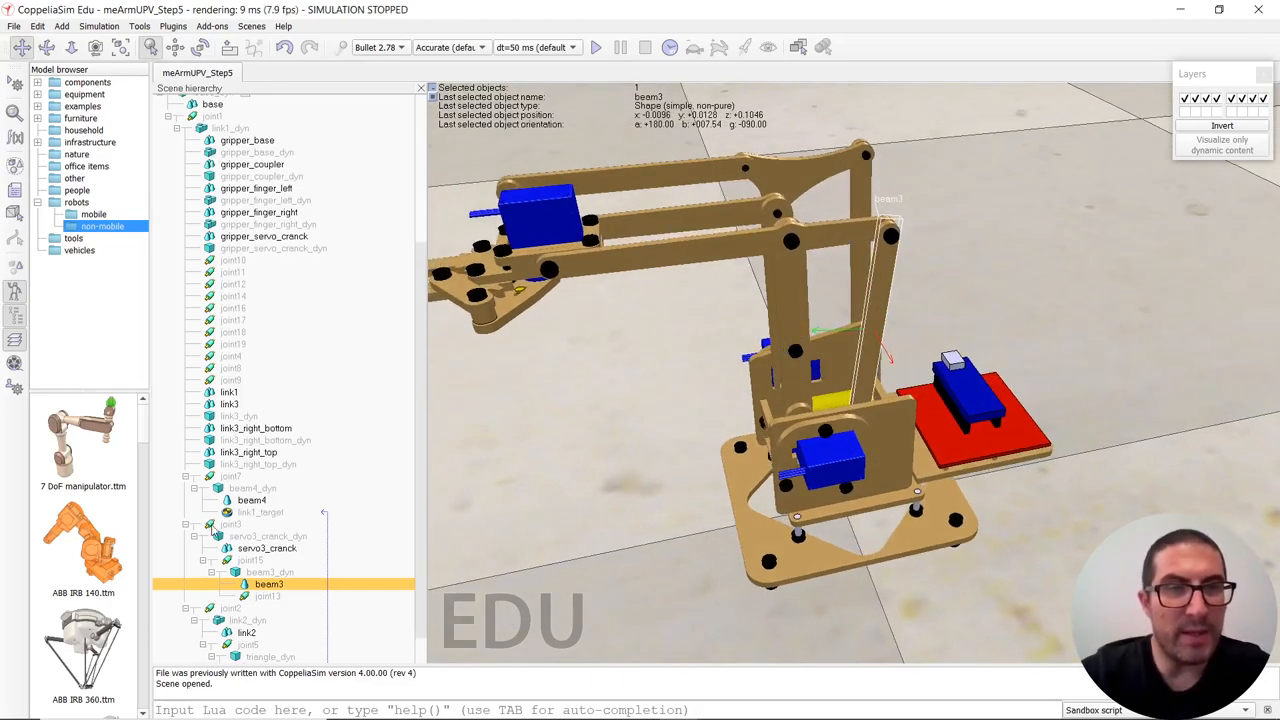
pyautogui.click(228, 128)
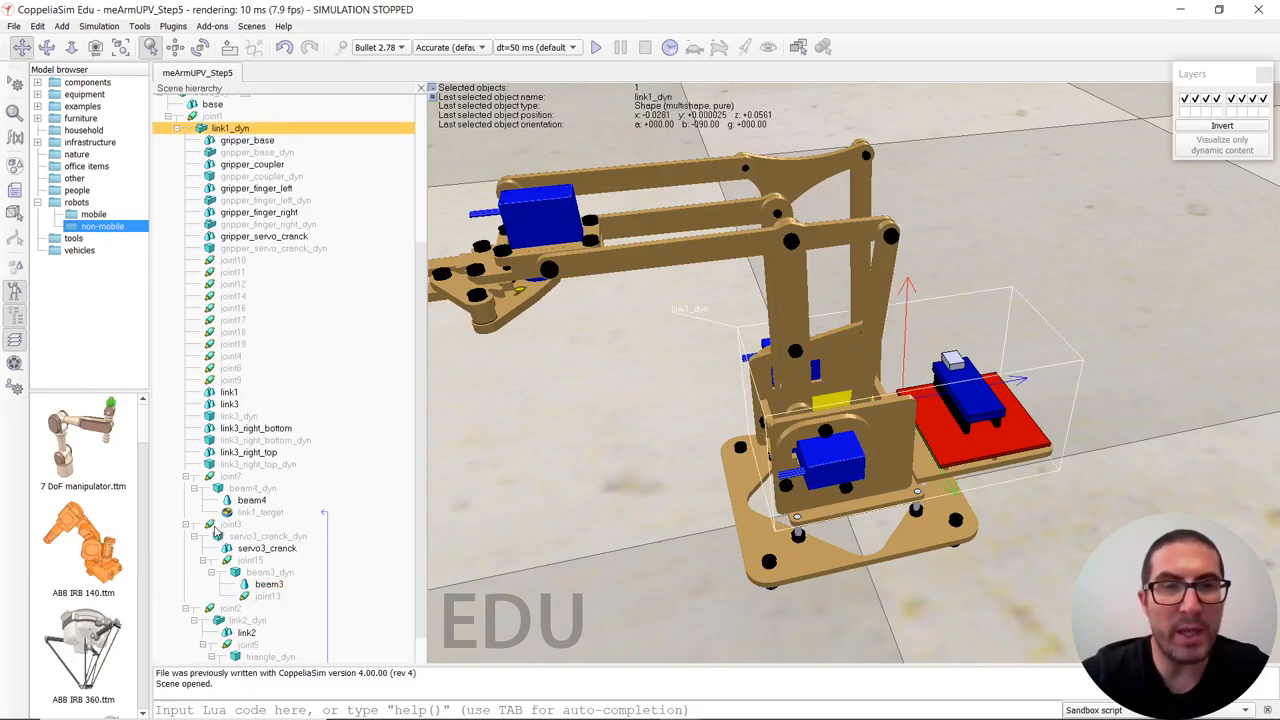
# Follow the loop through joint3, beam3_dyn and link3 to see how it closes.
pyautogui.click(232, 524)
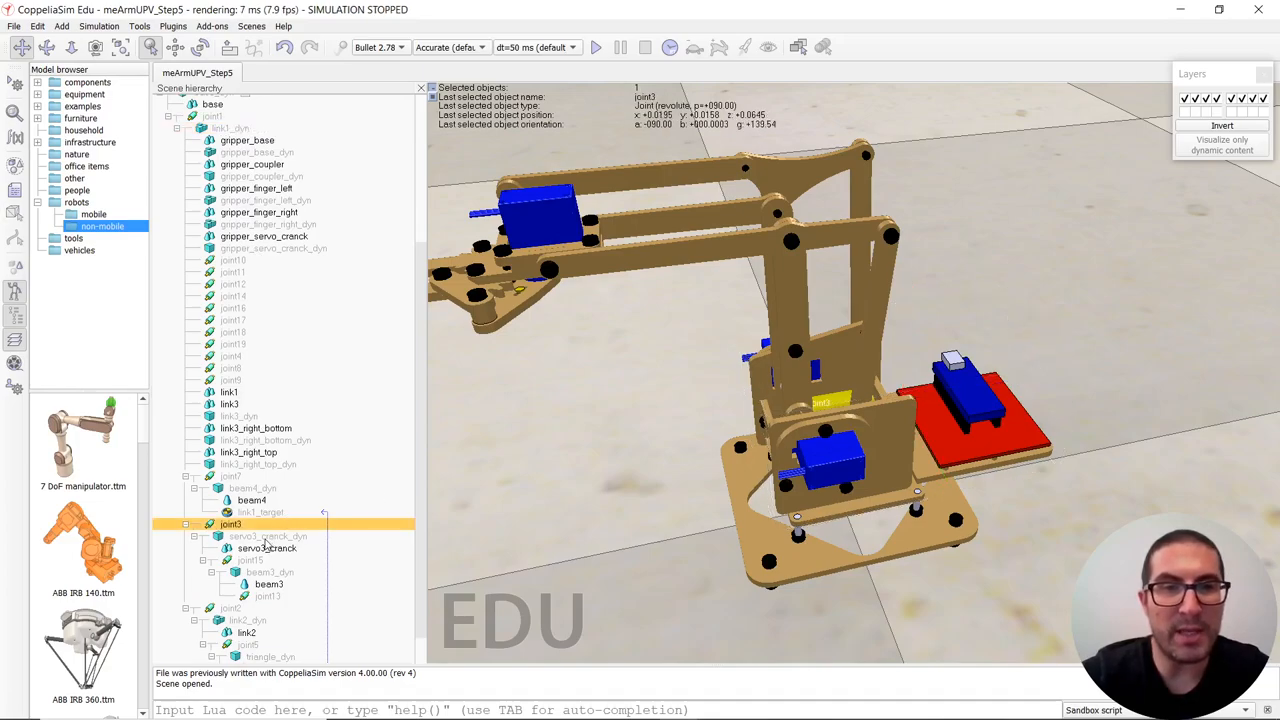
pyautogui.click(264, 572)
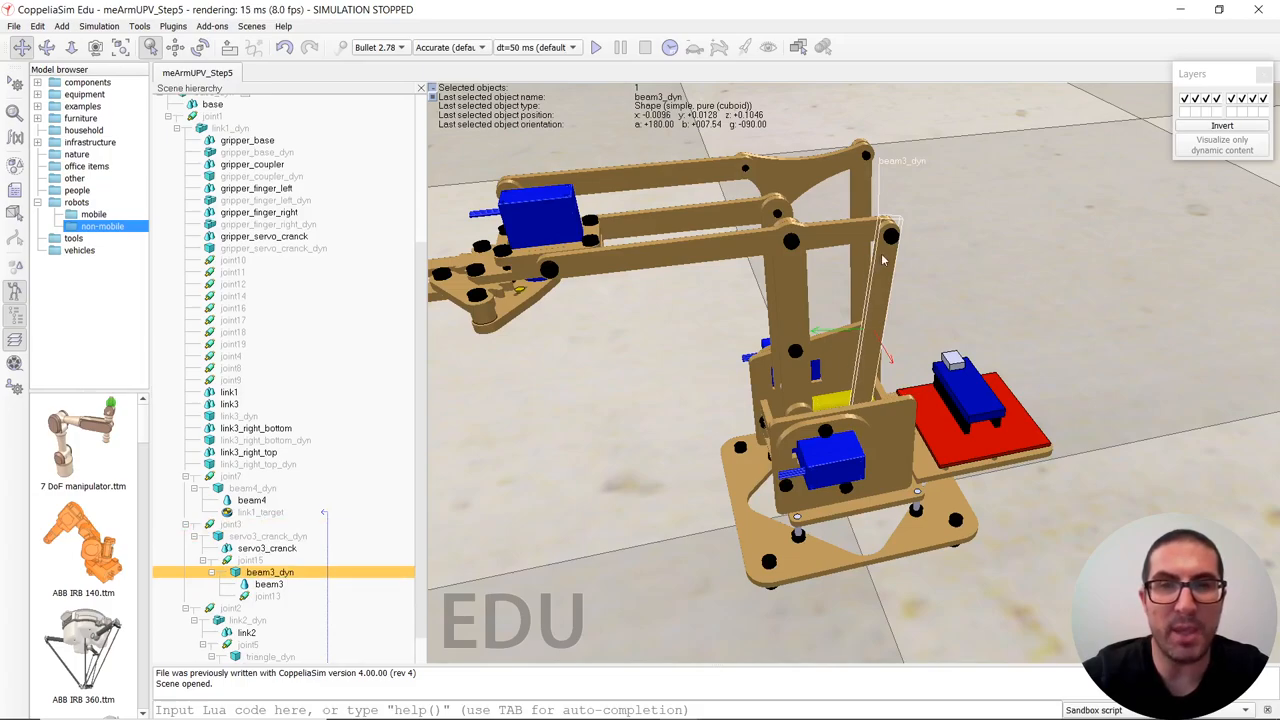
pyautogui.moveTo(364, 500)
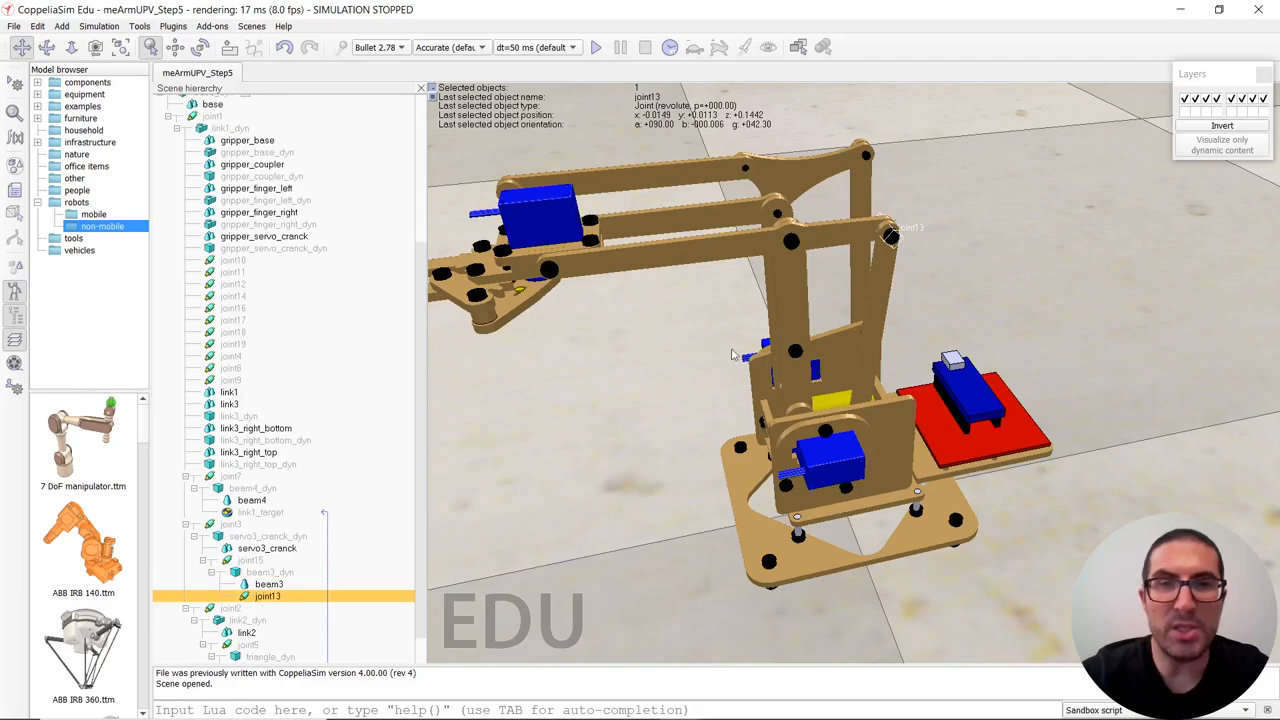
pyautogui.click(228, 404)
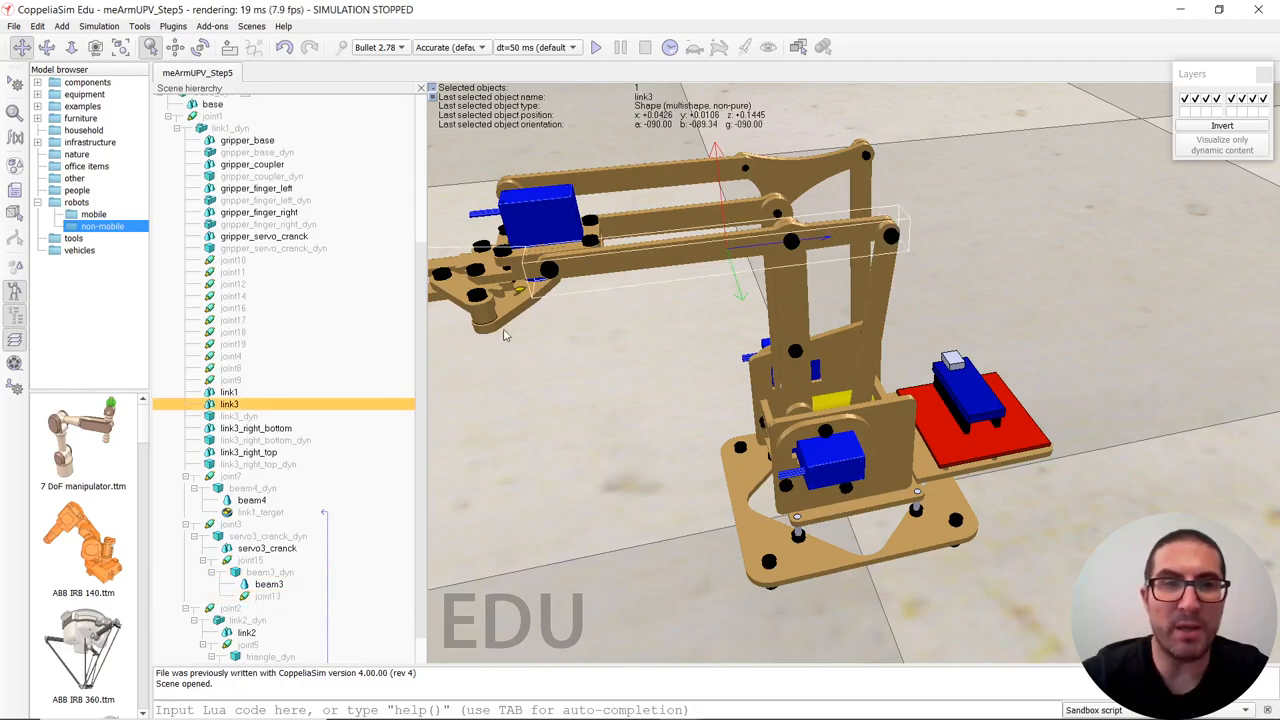
pyautogui.moveTo(836, 444)
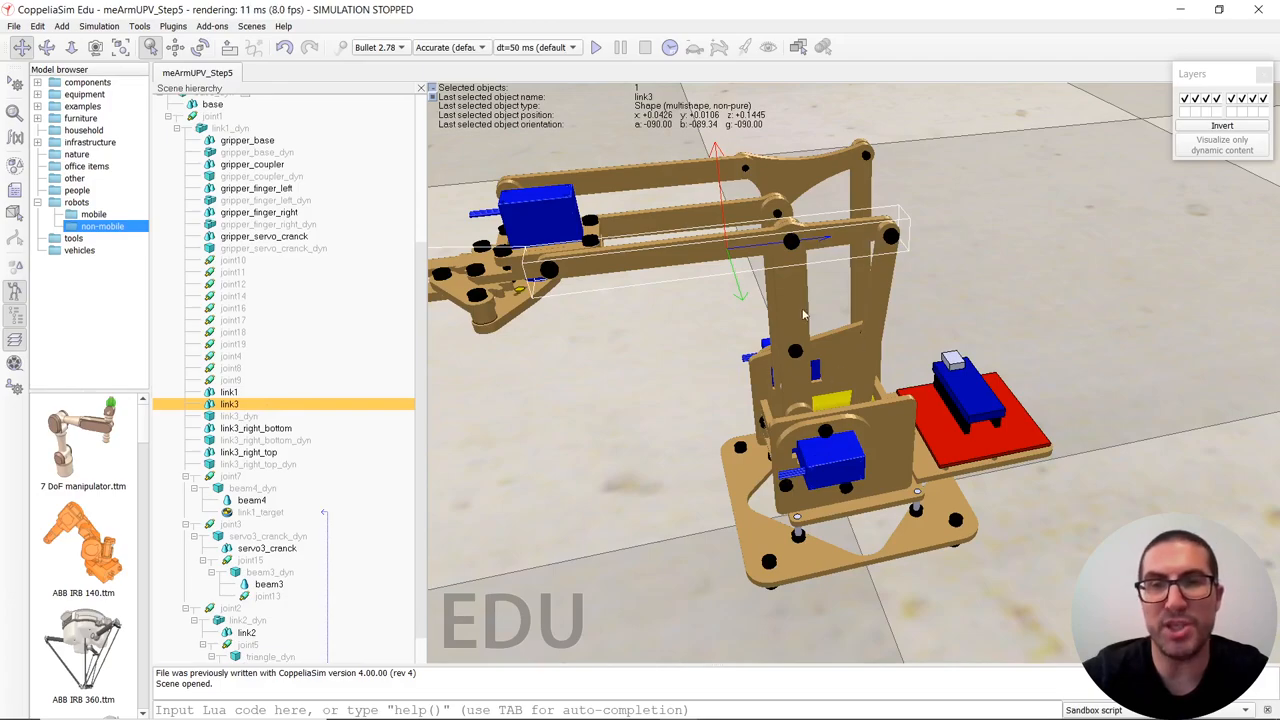
pyautogui.moveTo(822, 436)
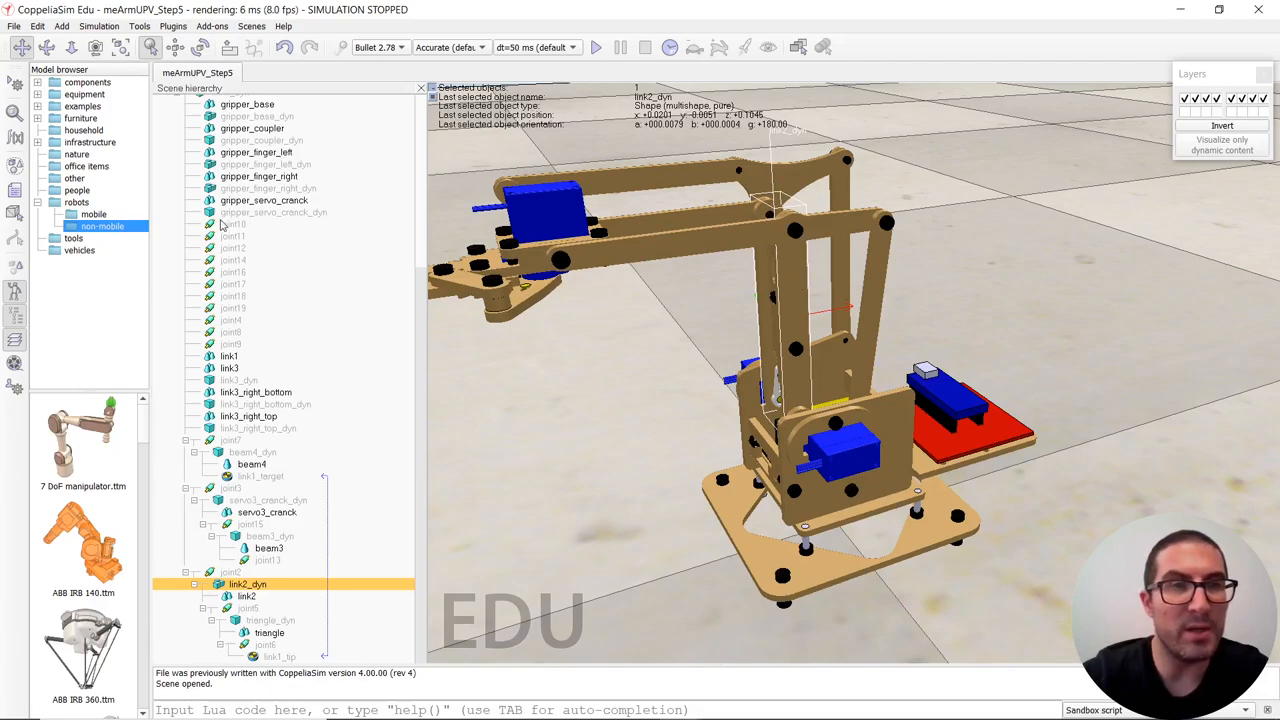
# Inspect joint4, the joint inside the link2 branch and the link3 shape.
pyautogui.click(232, 260)
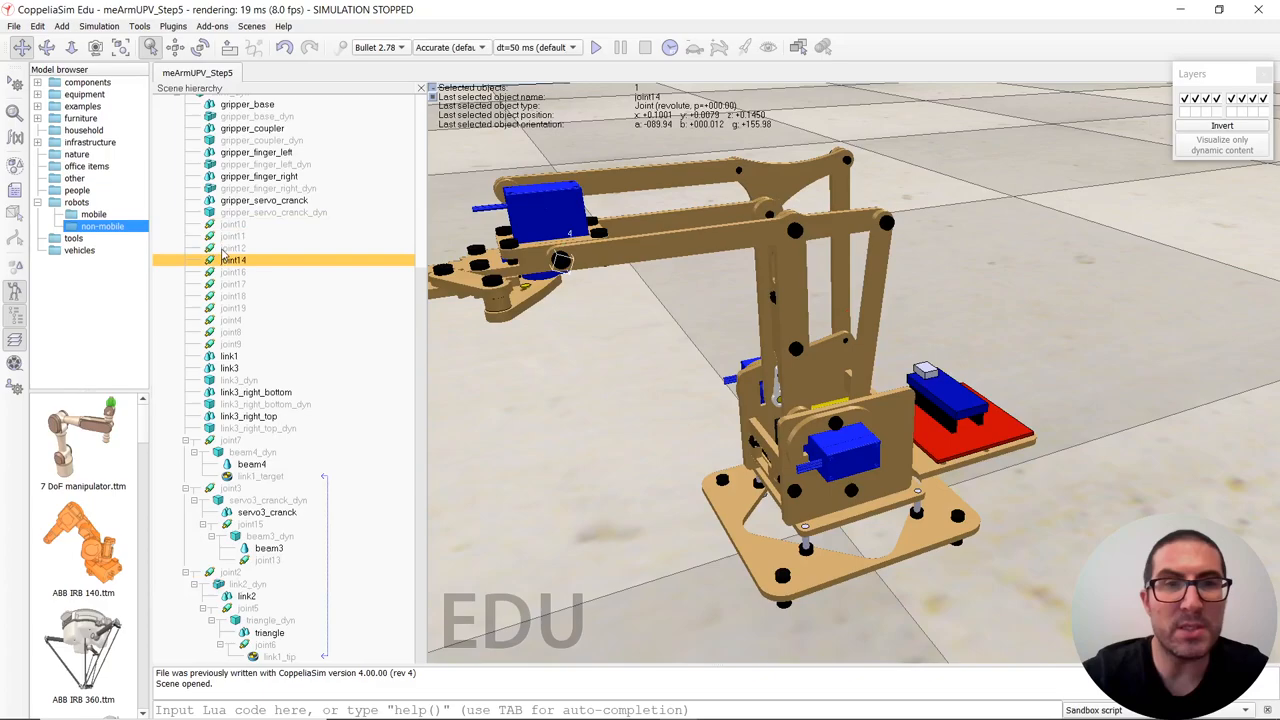
pyautogui.click(232, 248)
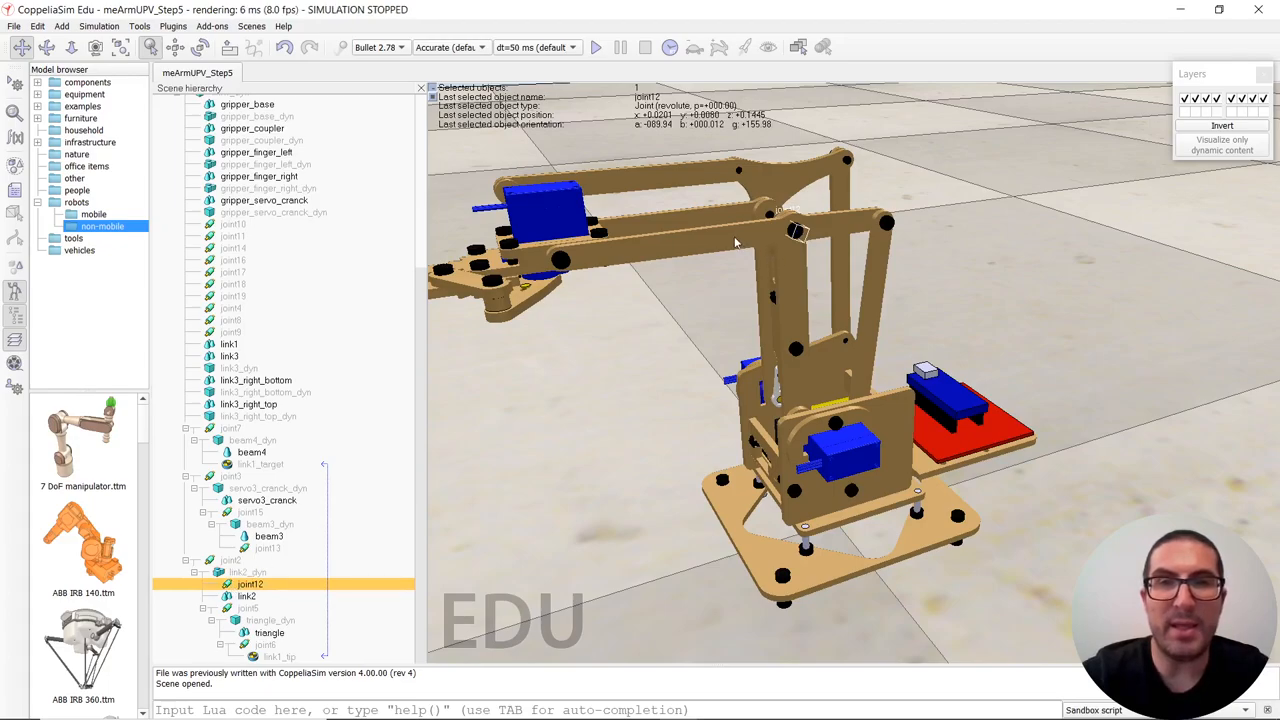
pyautogui.click(228, 356)
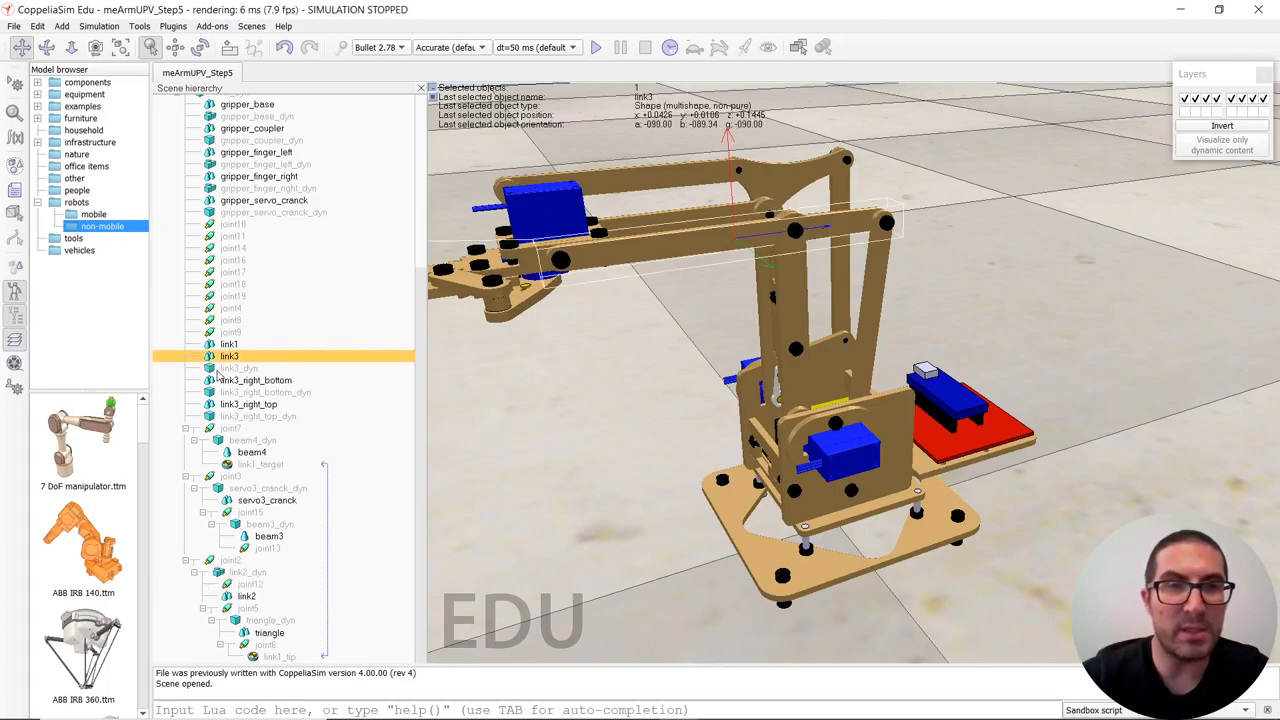
# Regroup the link3 shape under link3_dyn in the link2 branch and verify it.
pyautogui.click(288, 586)
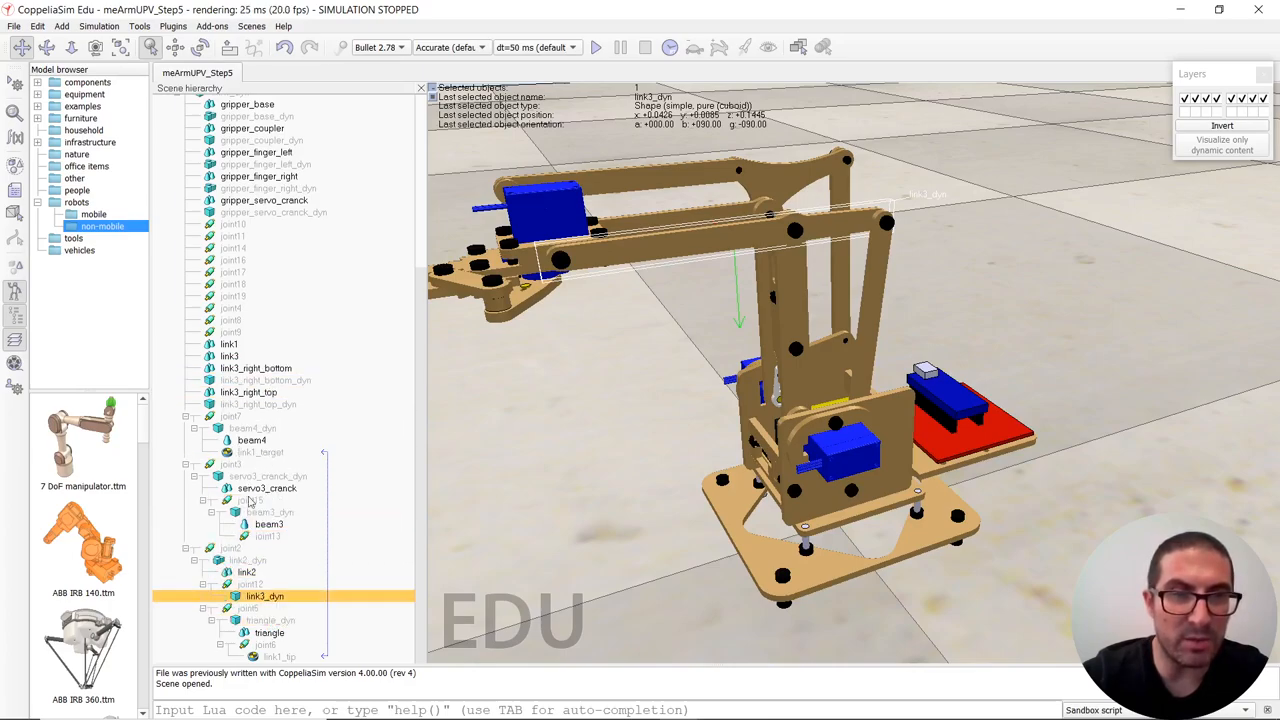
pyautogui.click(284, 572)
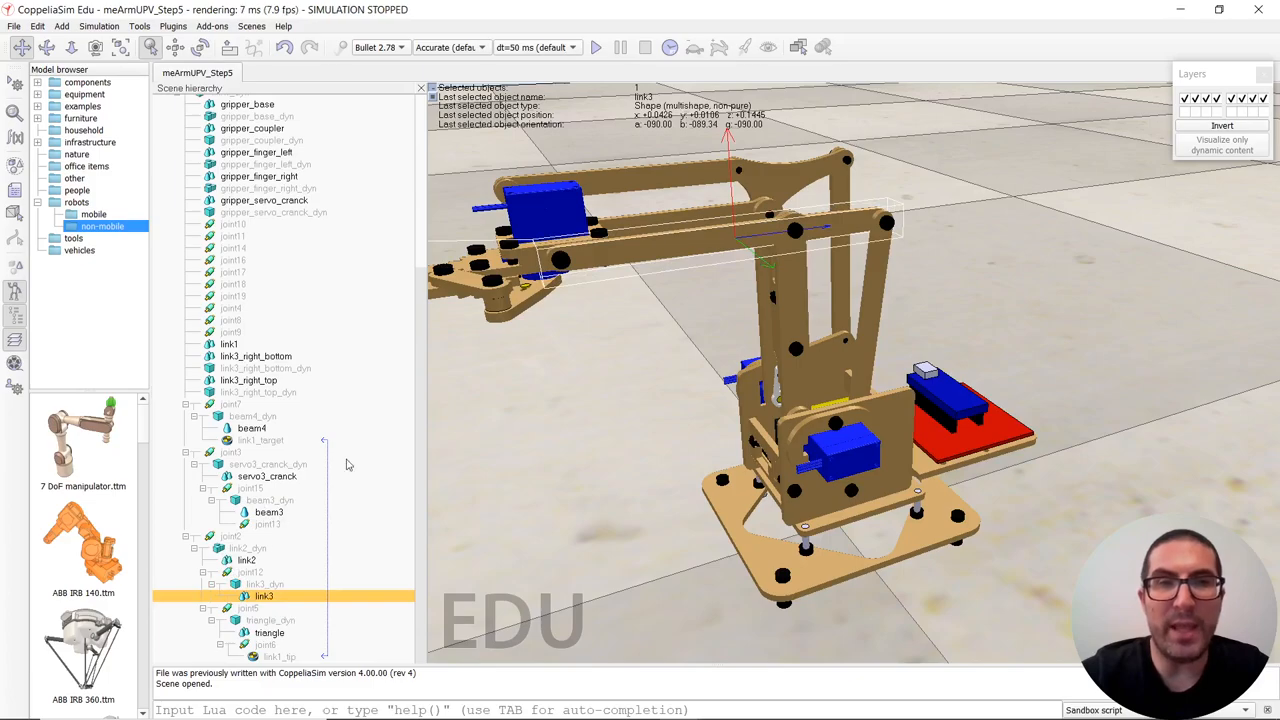
pyautogui.click(60, 26)
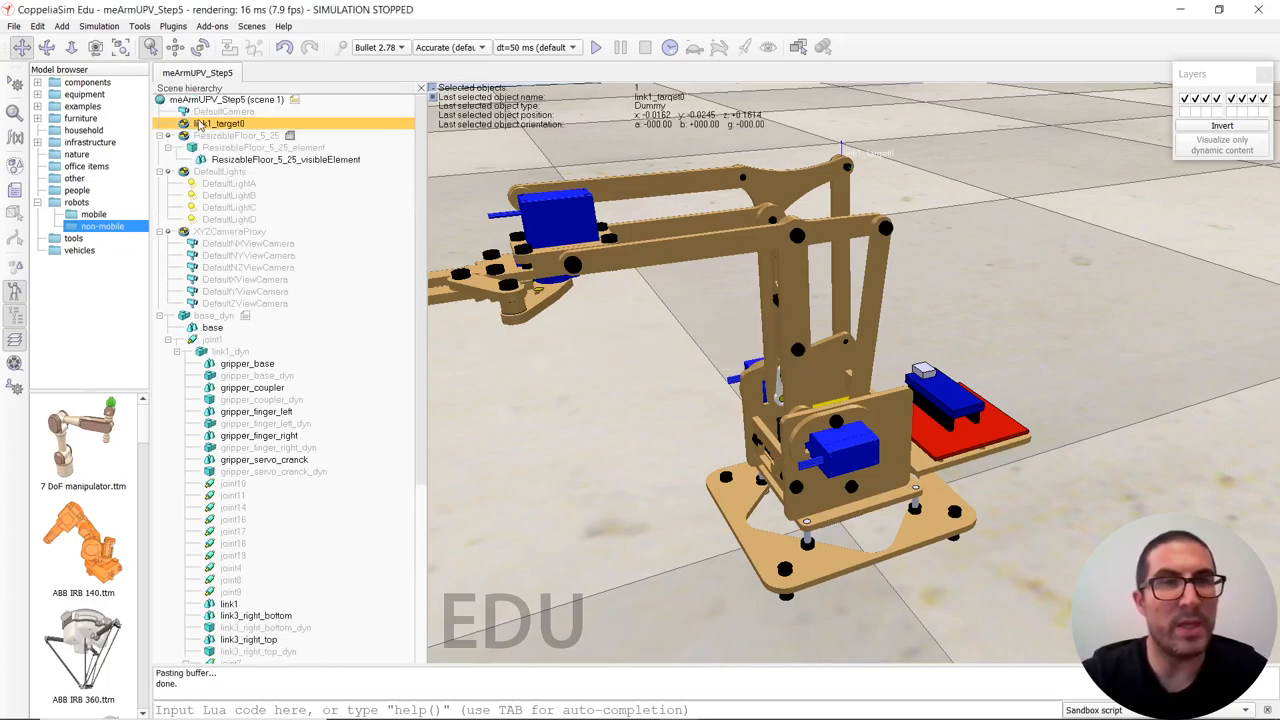
# Rename the pasted dummies to link3_target and link23_tip.
pyautogui.doubleClick(210, 124)
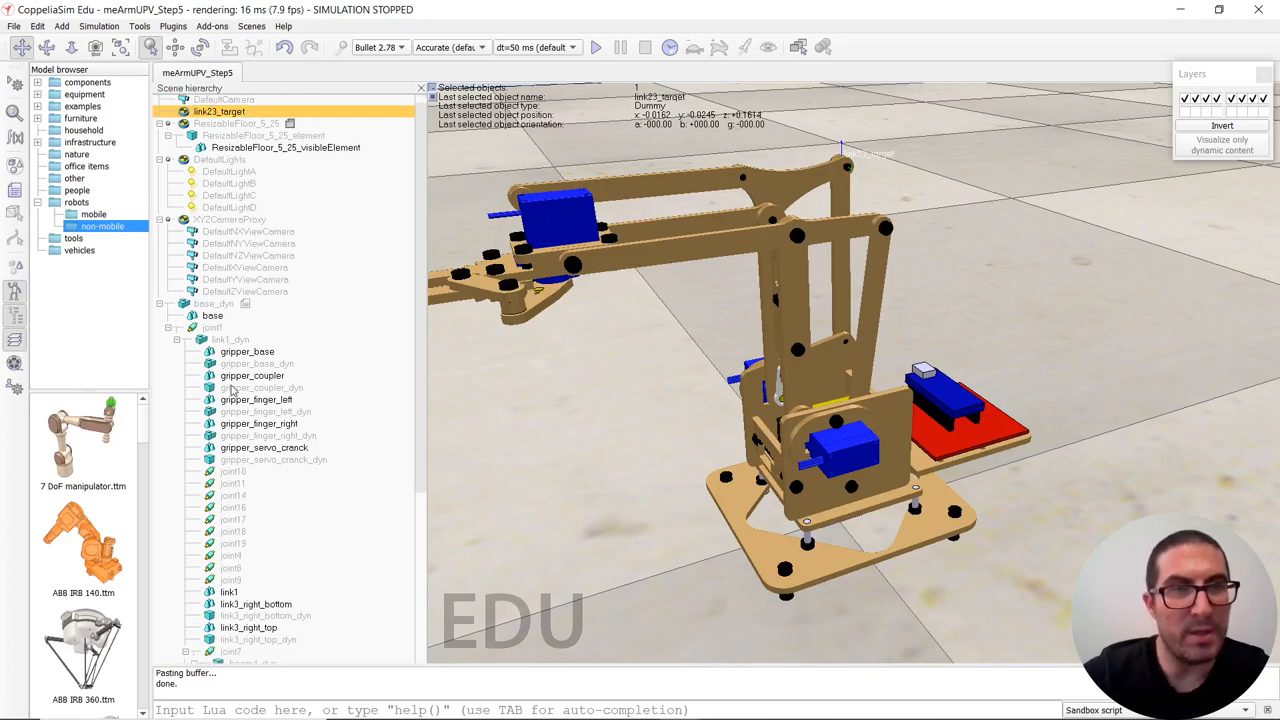
pyautogui.scroll(-3)
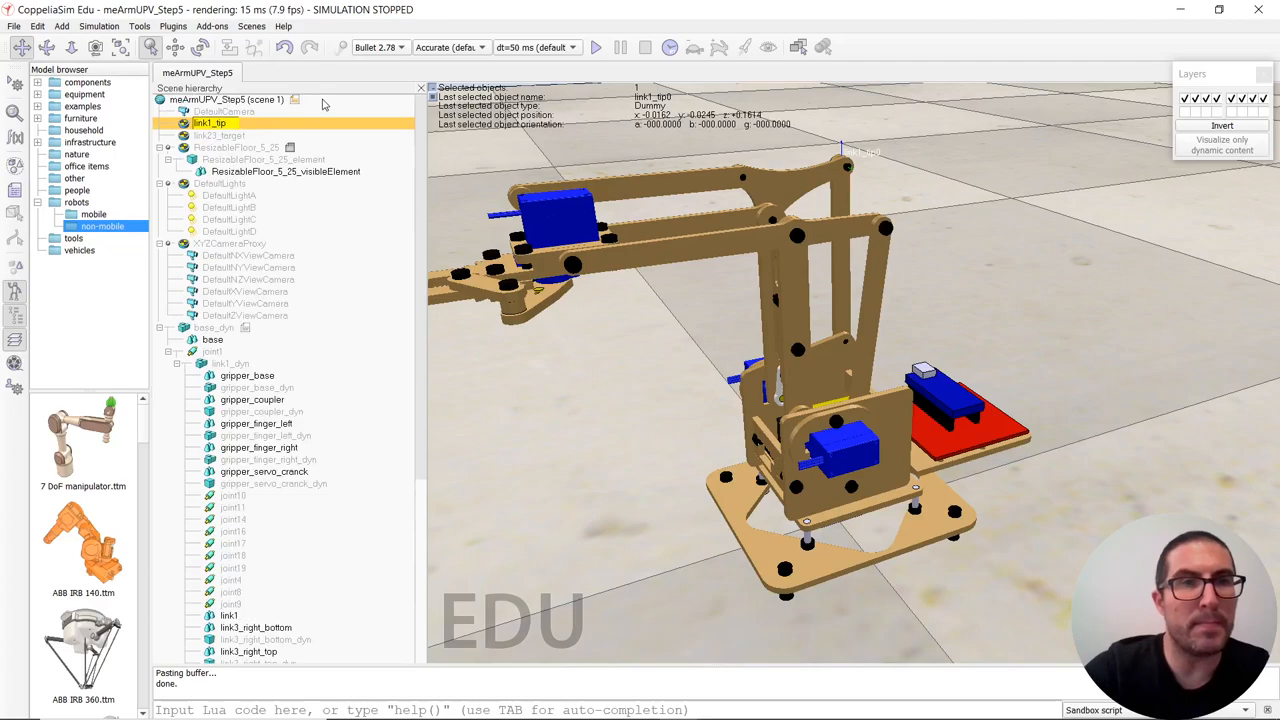
pyautogui.click(210, 136)
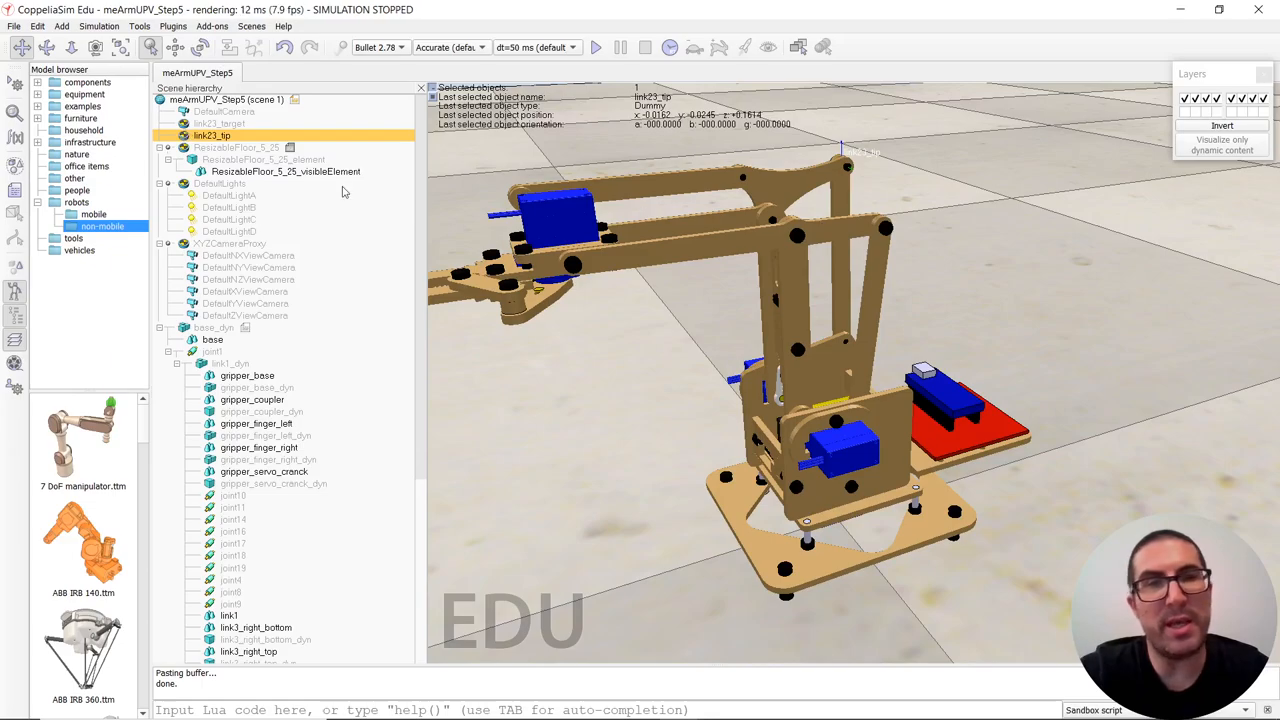
pyautogui.moveTo(368, 216)
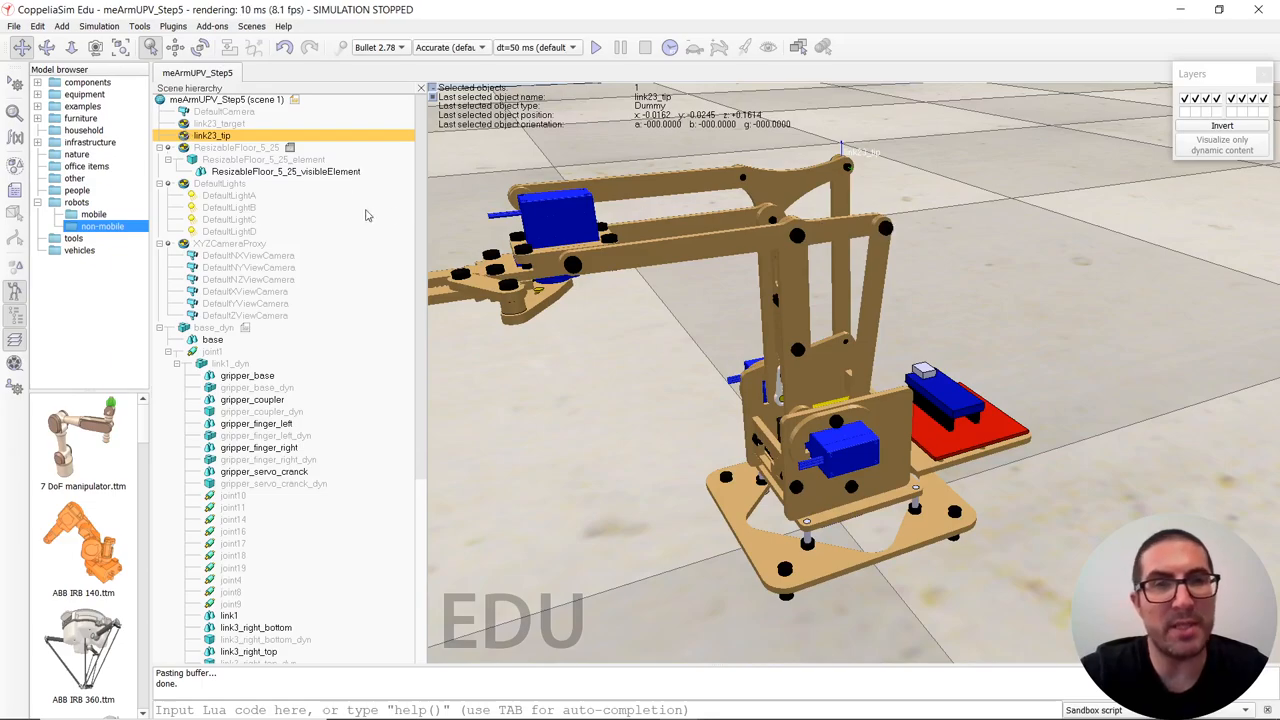
pyautogui.scroll(-3)
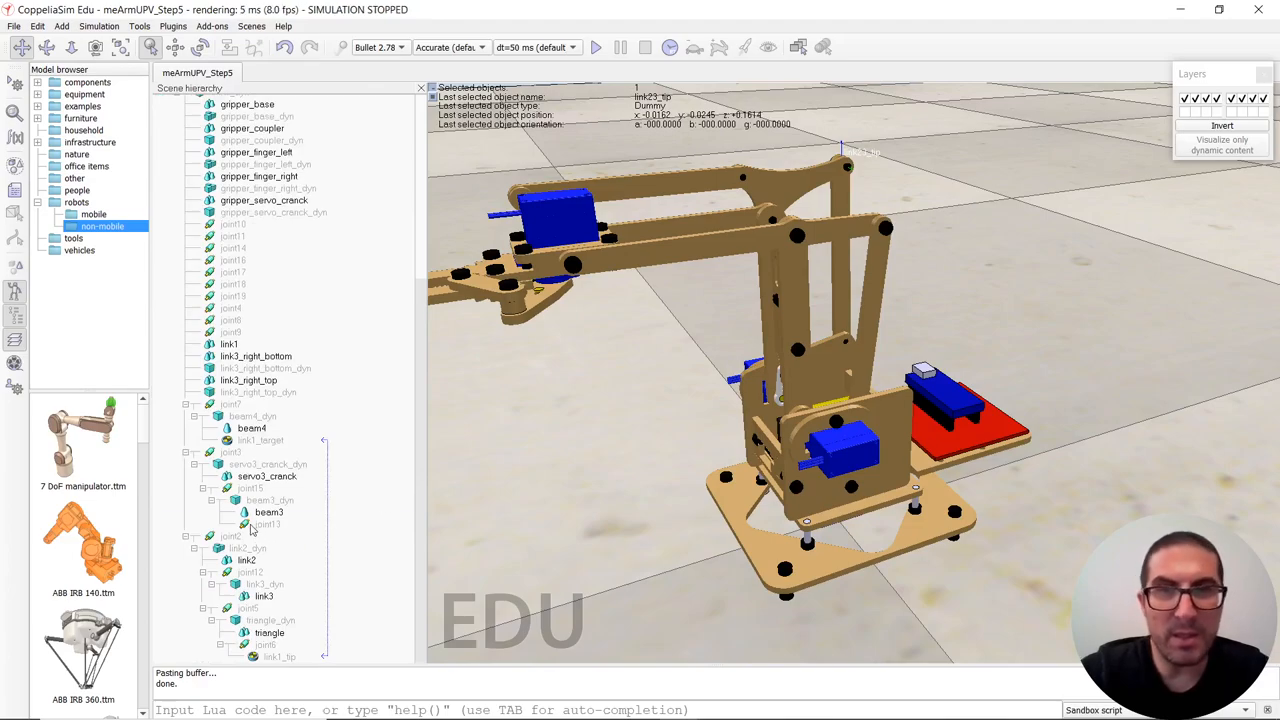
# Place link23_tip at joint3's position and attach it under beam3.
pyautogui.click(264, 524)
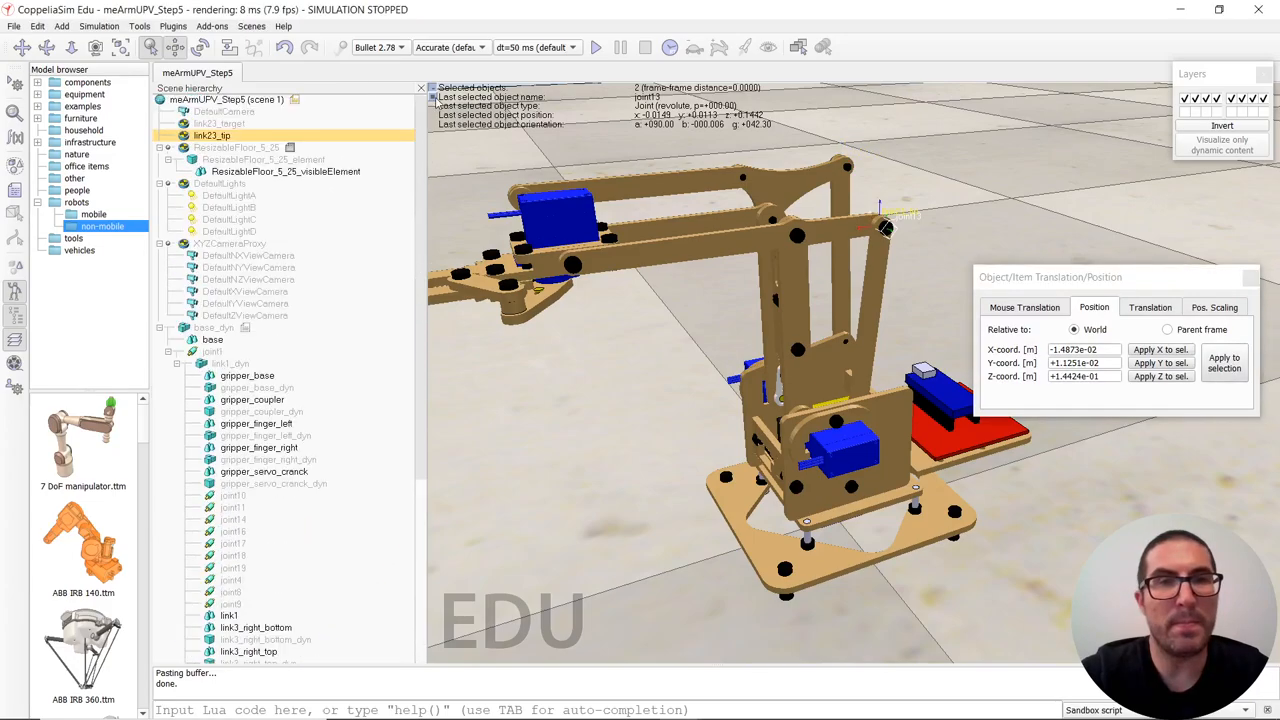
pyautogui.click(218, 124)
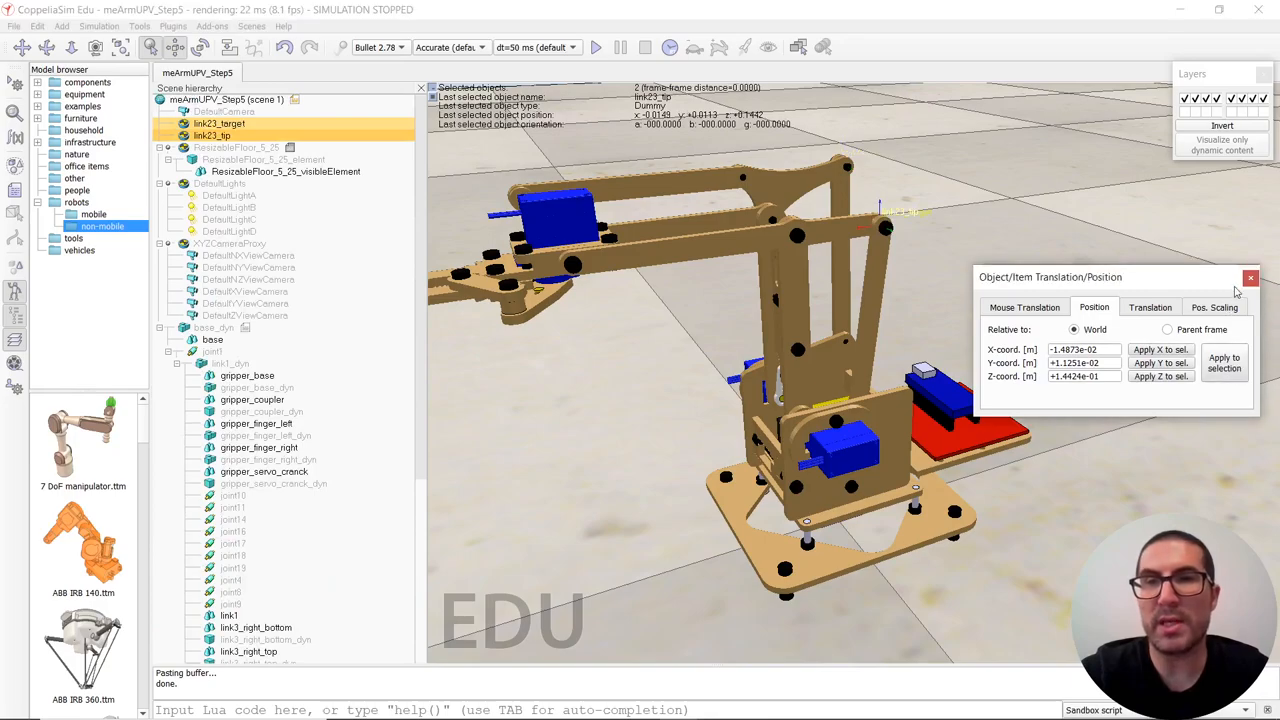
pyautogui.click(1250, 276)
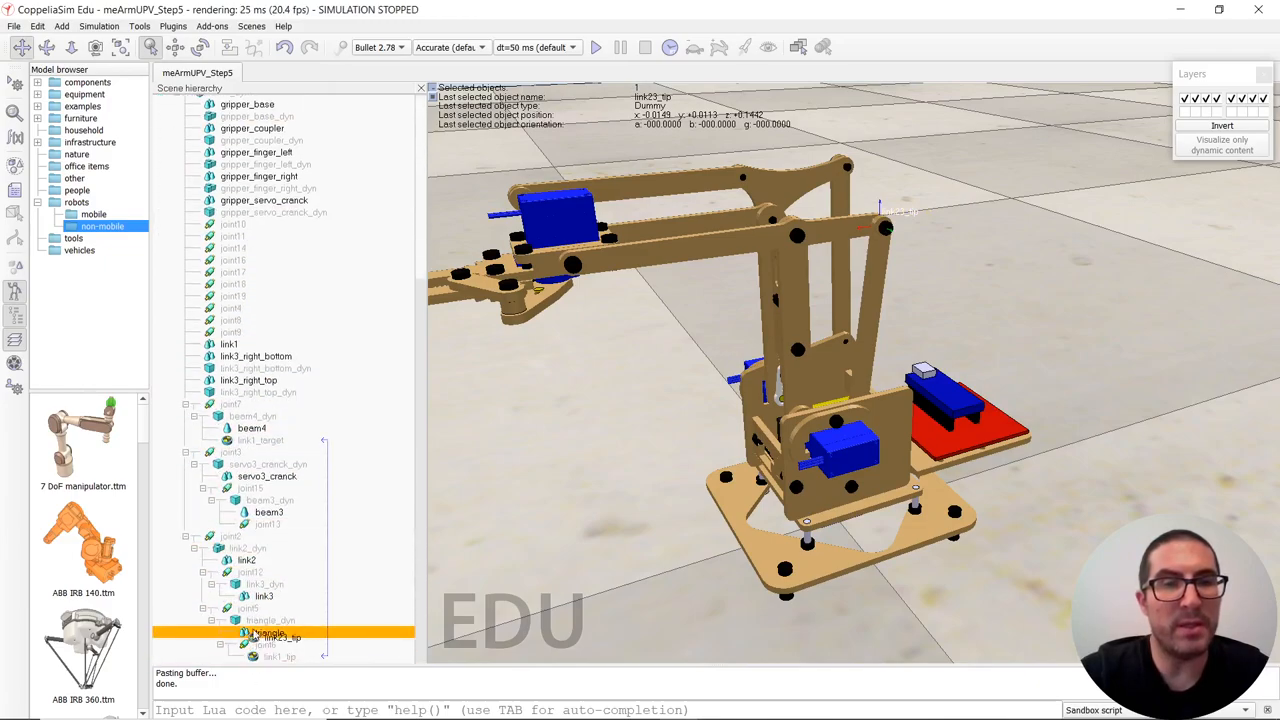
pyautogui.click(290, 524)
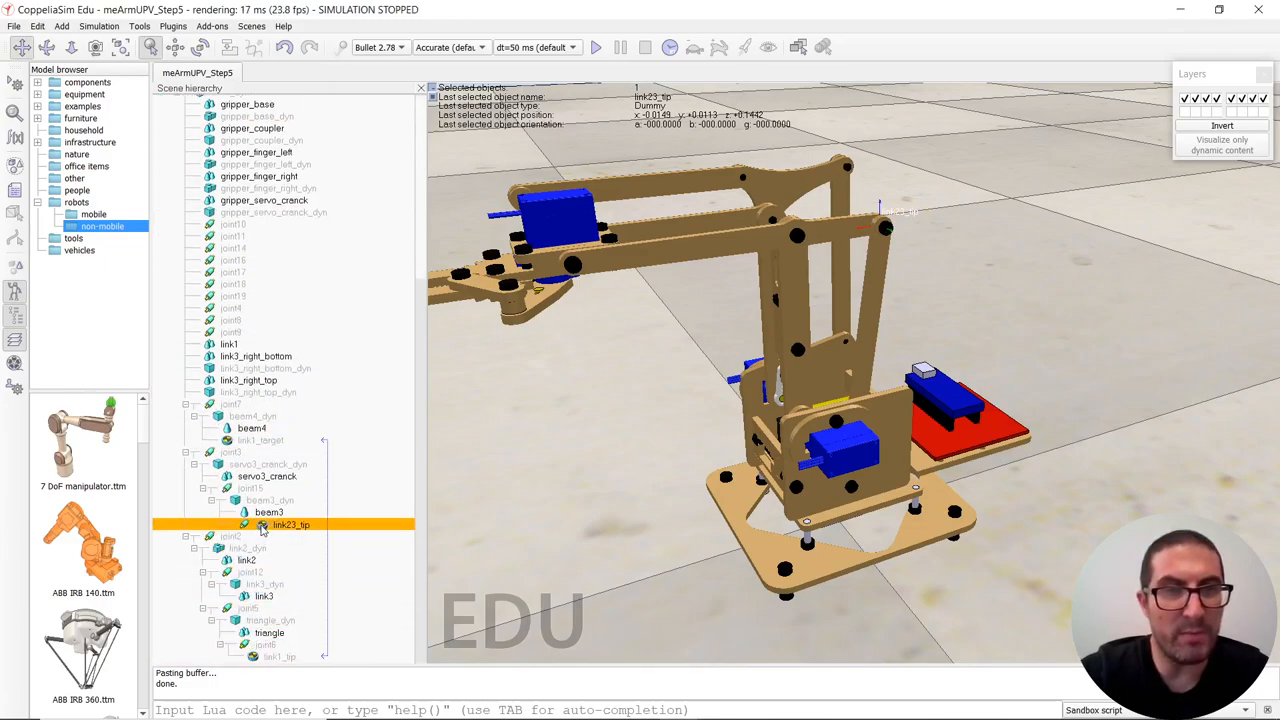
pyautogui.click(268, 512)
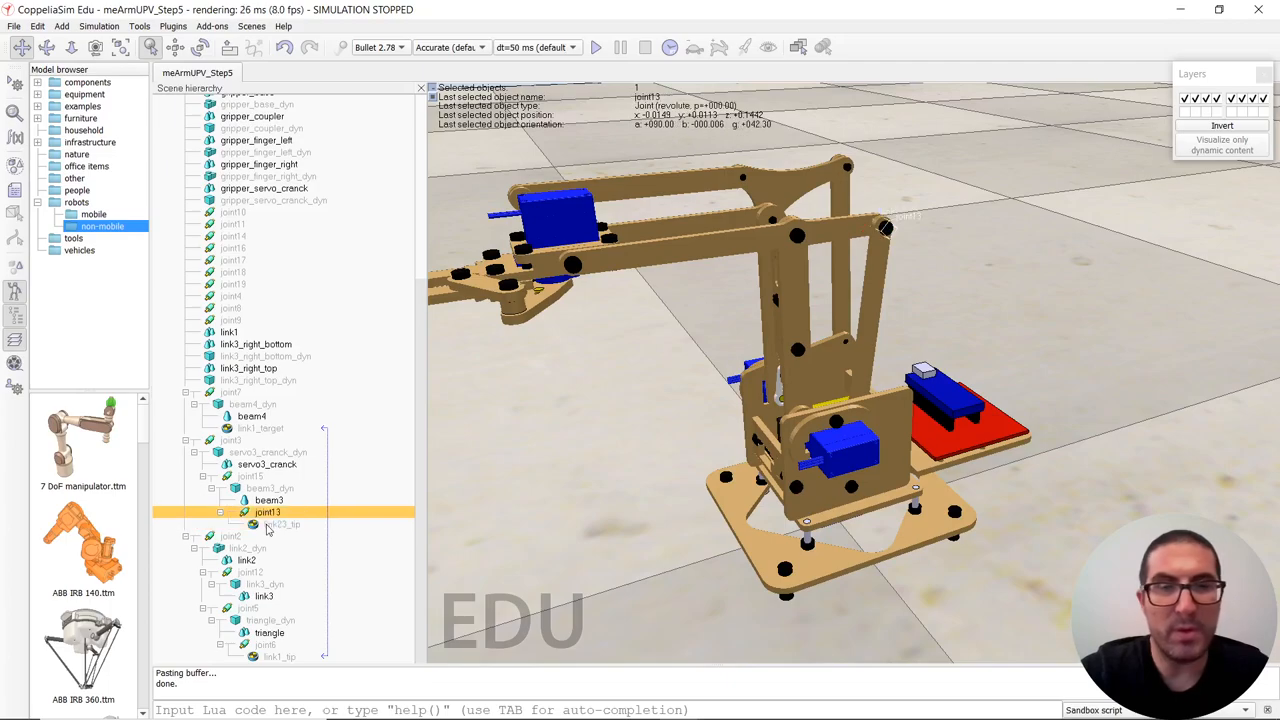
pyautogui.click(282, 524)
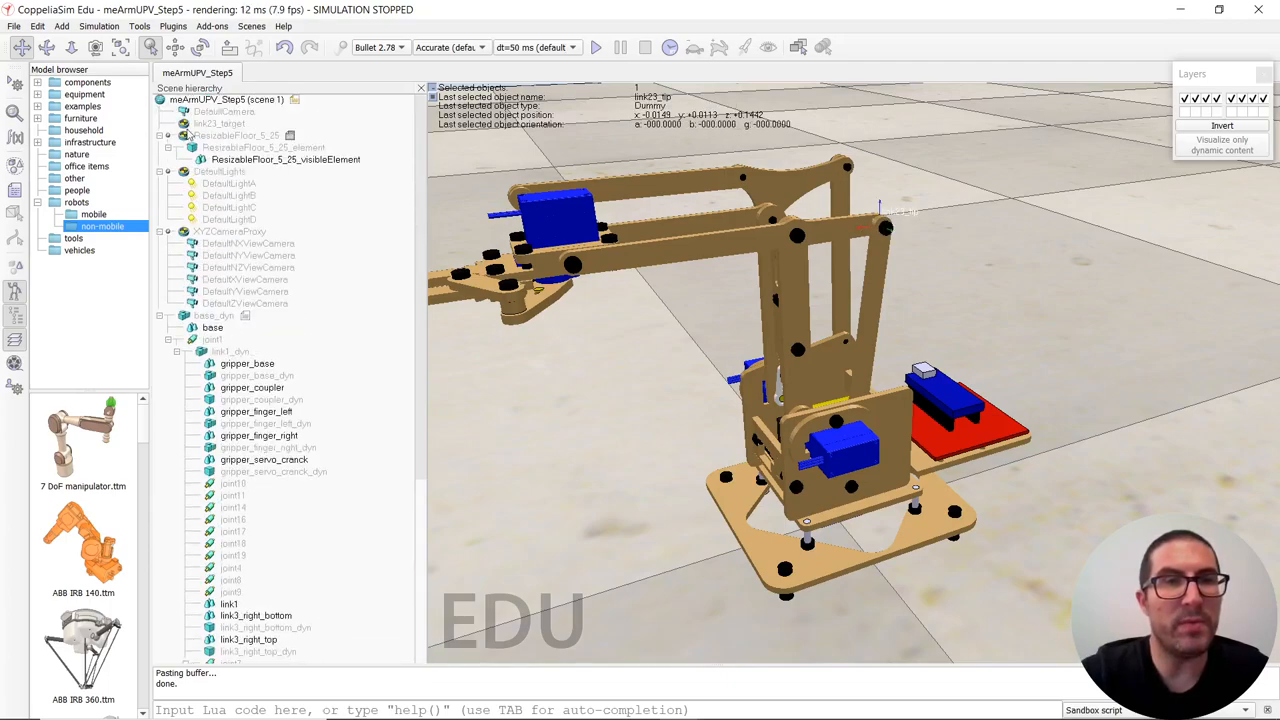
# Link link3_target to link23_tip with Link type 'Dynamics, overlap constraint'.
pyautogui.scroll(-3)
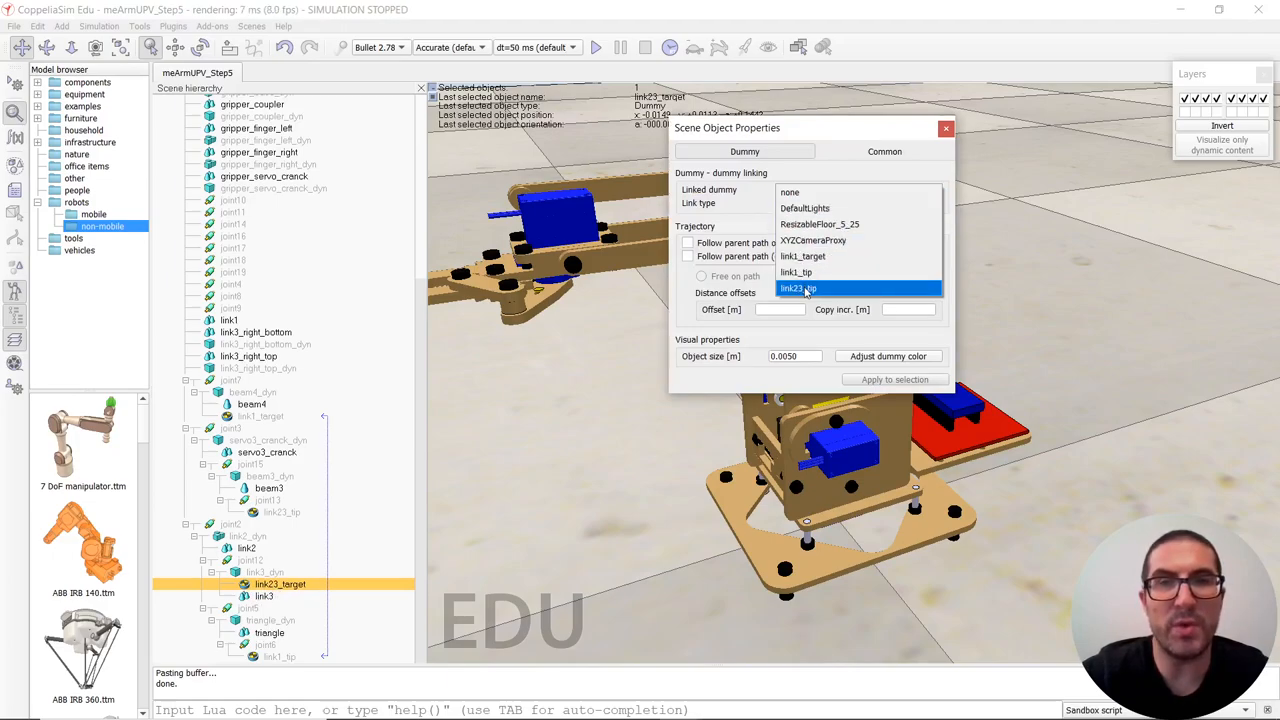
pyautogui.click(798, 288)
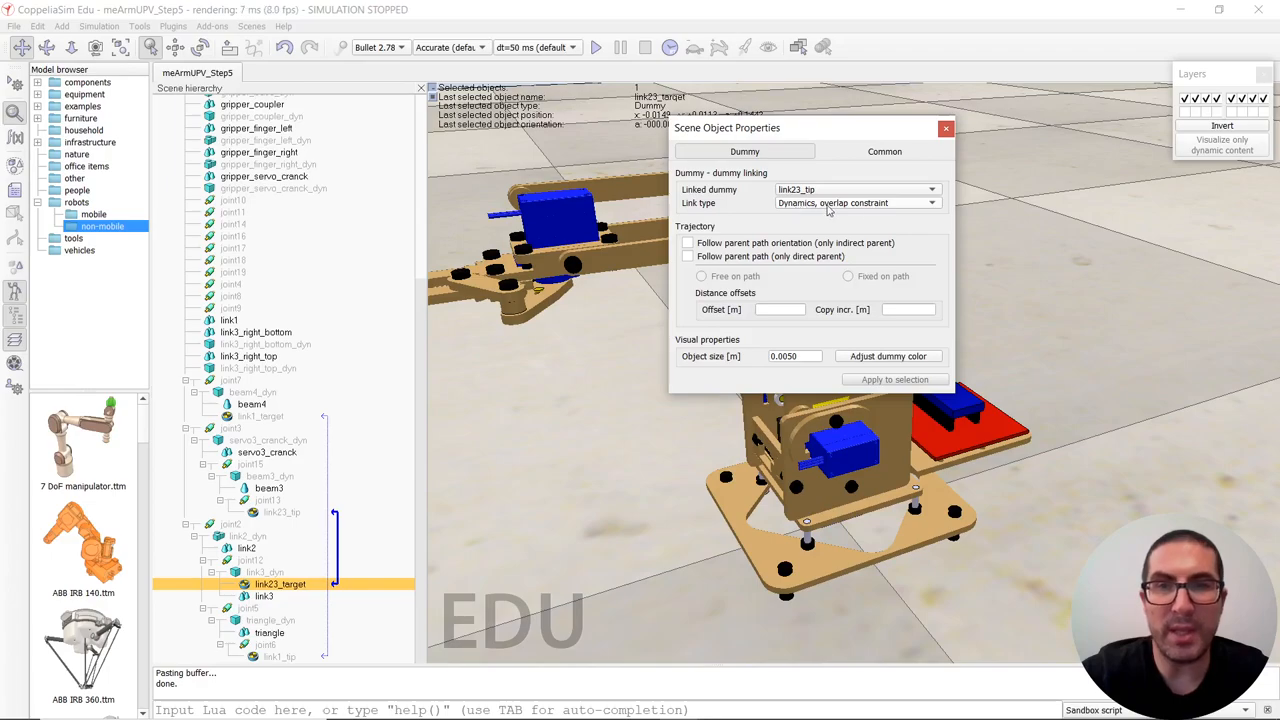
pyautogui.click(944, 128)
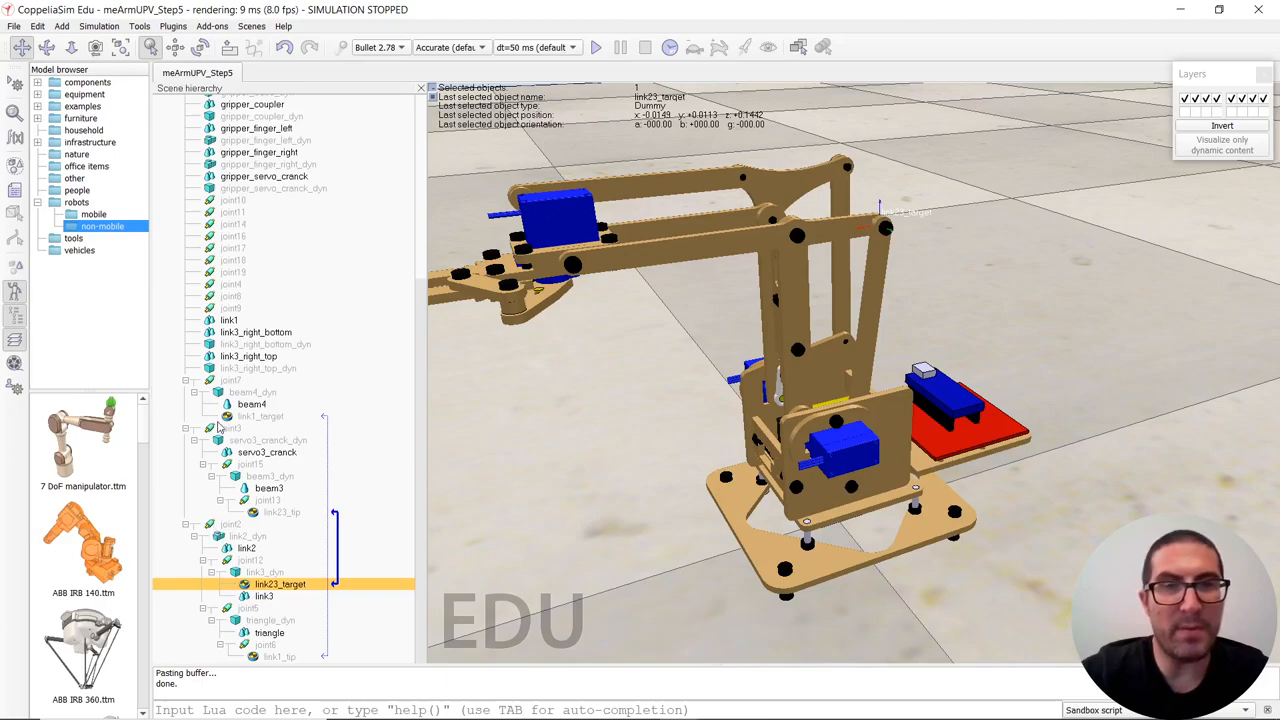
pyautogui.scroll(-3)
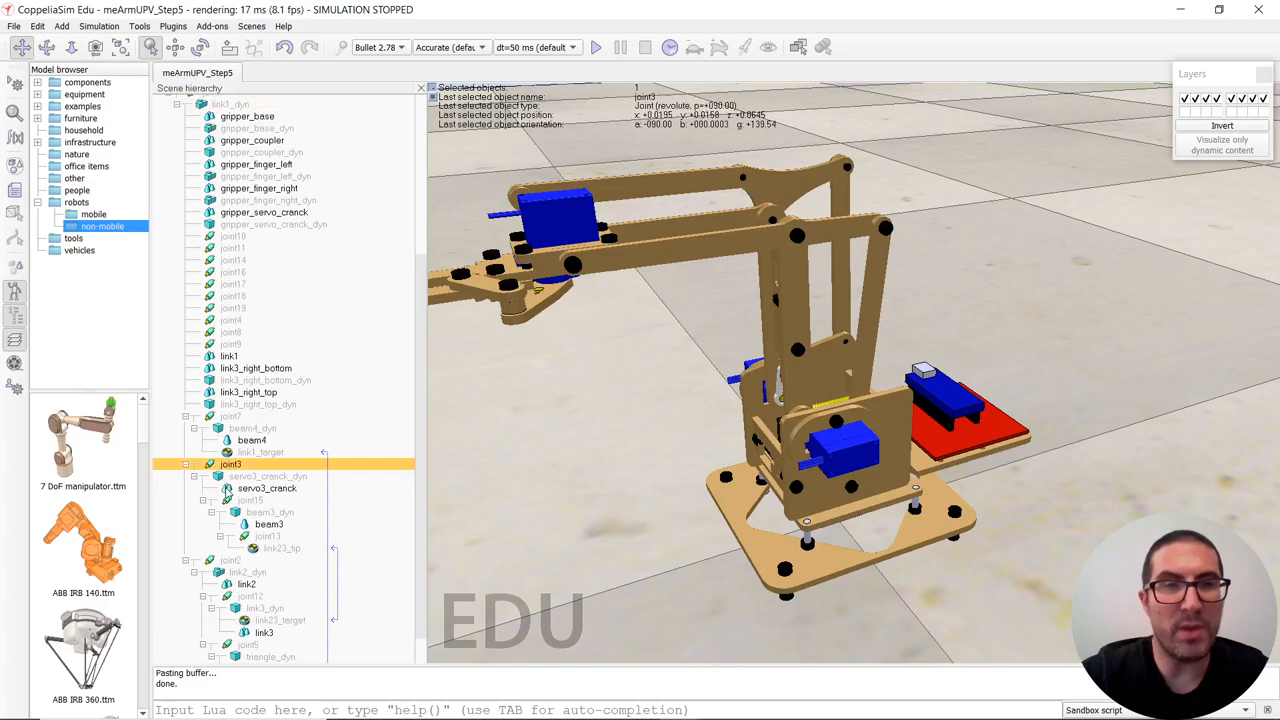
pyautogui.click(248, 500)
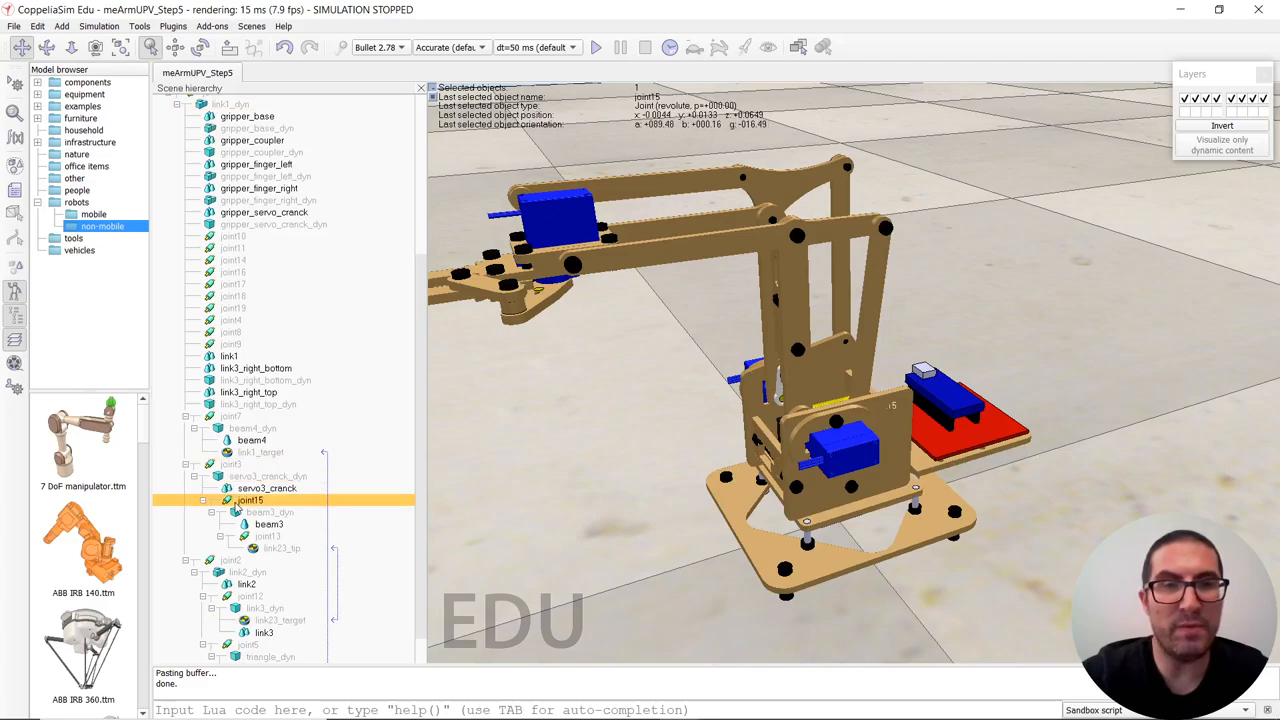
pyautogui.click(268, 512)
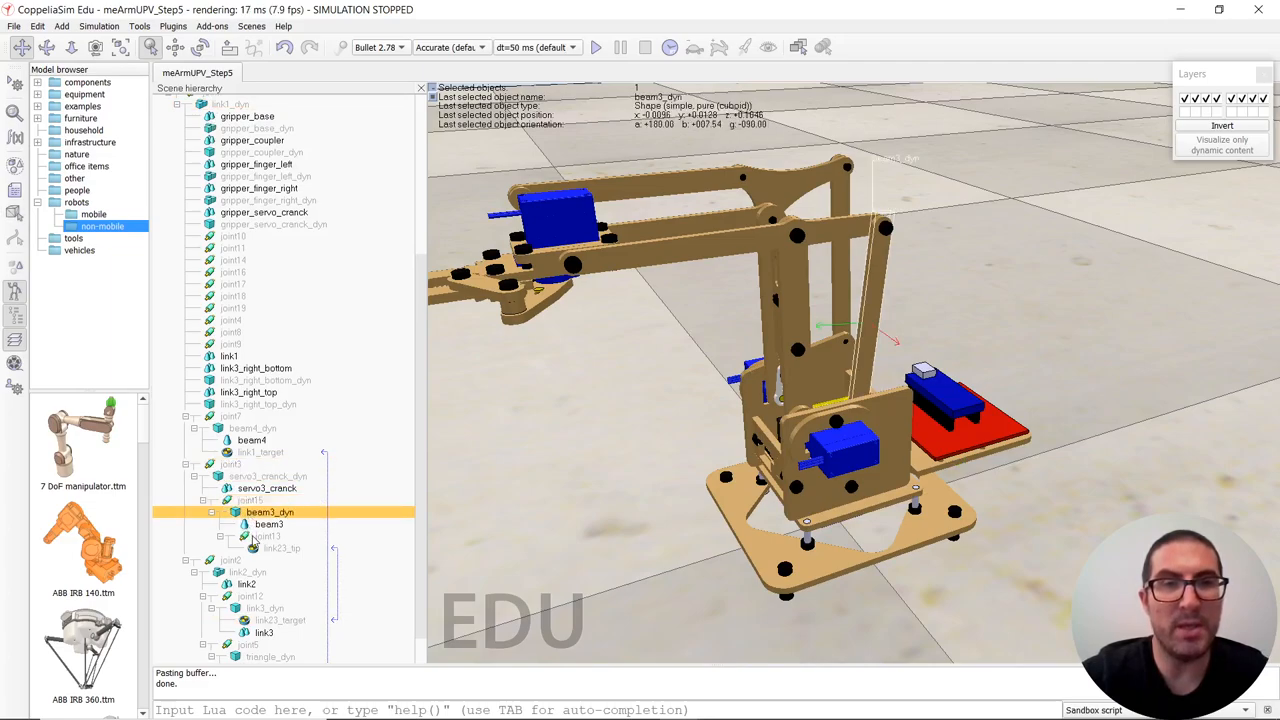
pyautogui.click(264, 536)
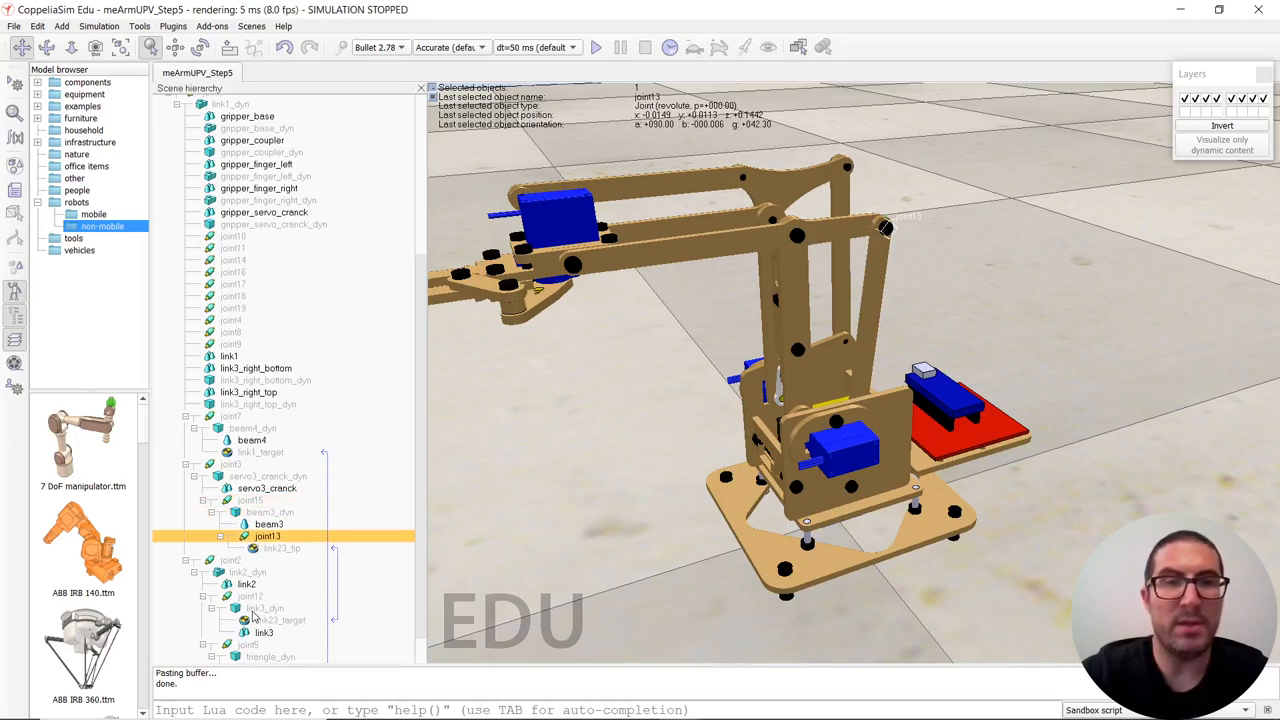
pyautogui.click(252, 608)
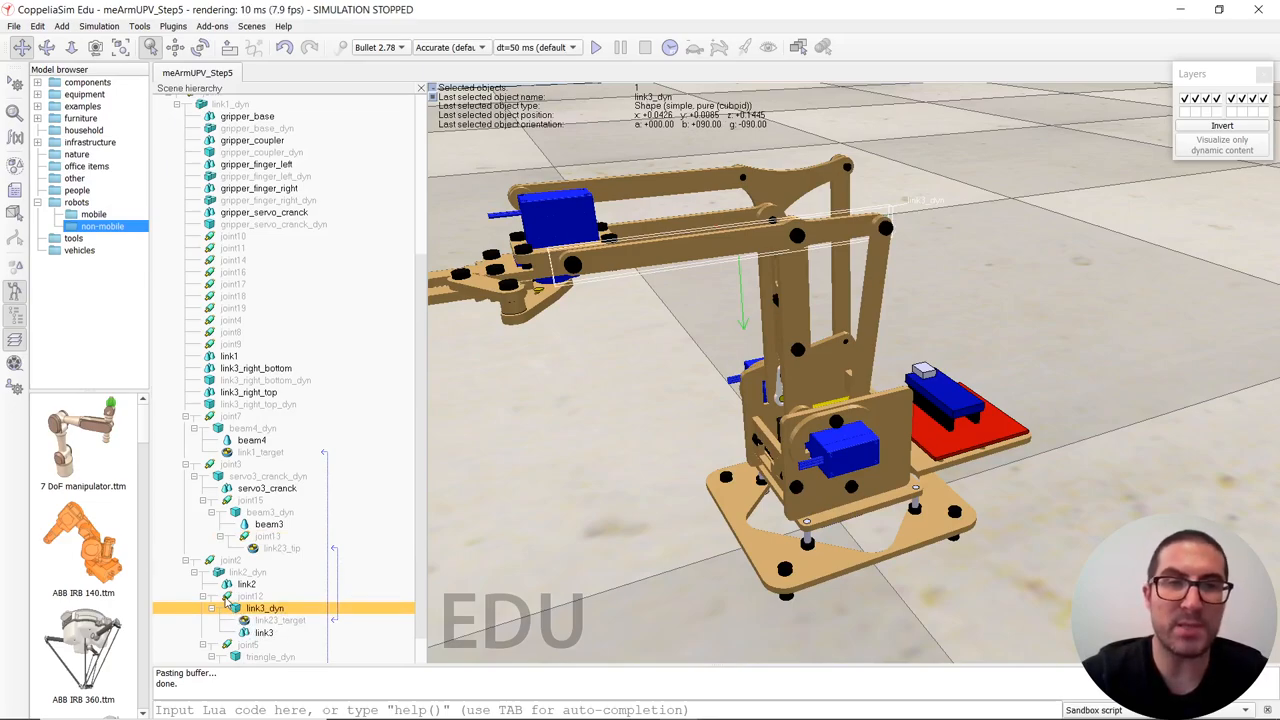
pyautogui.click(252, 596)
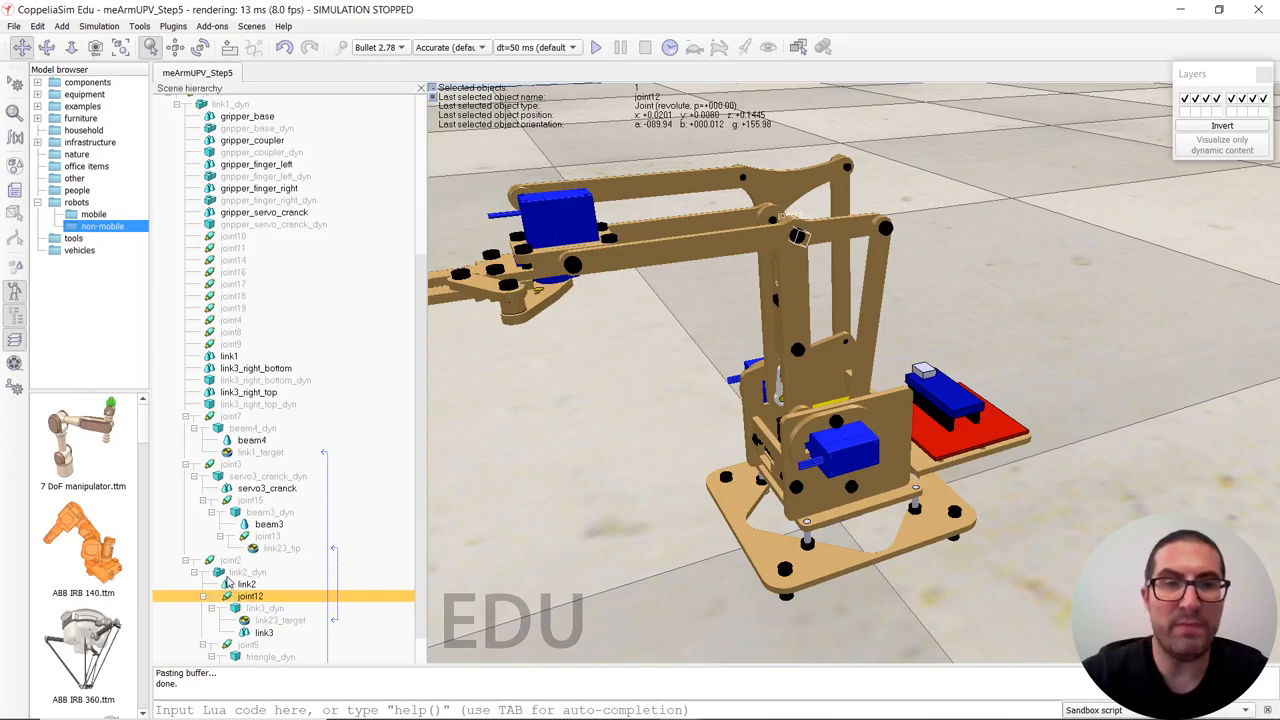
pyautogui.click(244, 572)
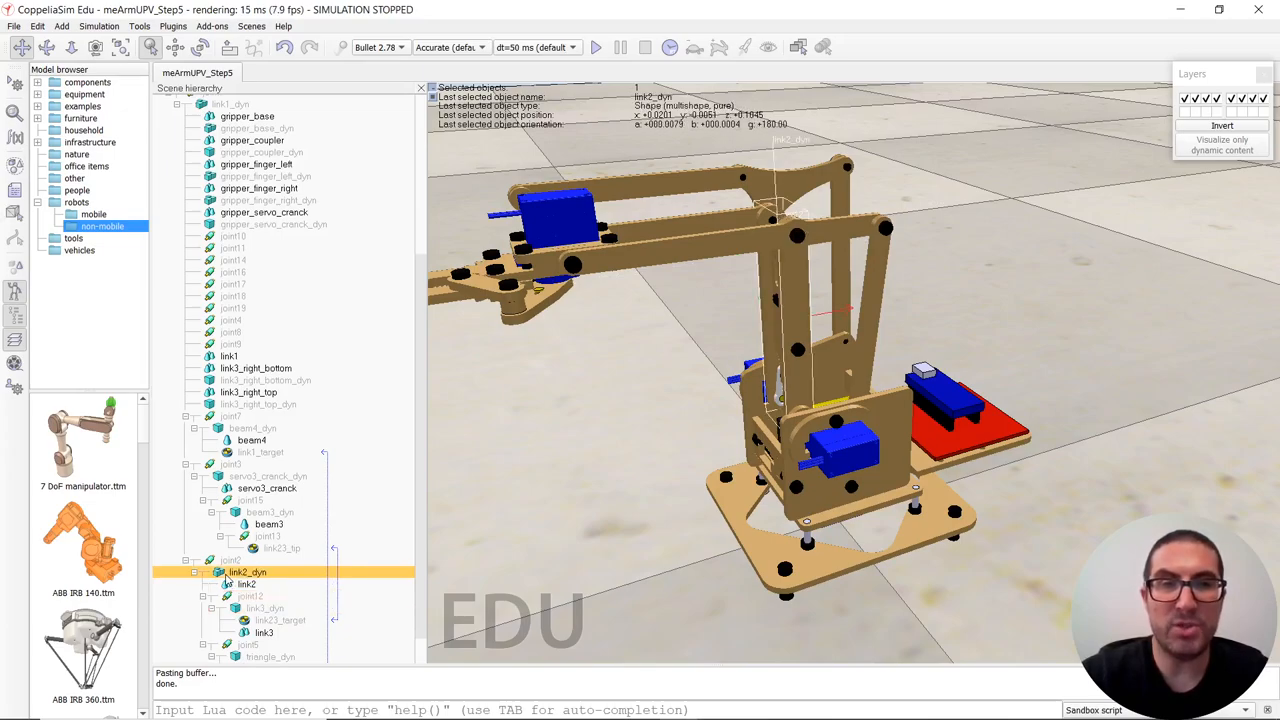
pyautogui.click(232, 560)
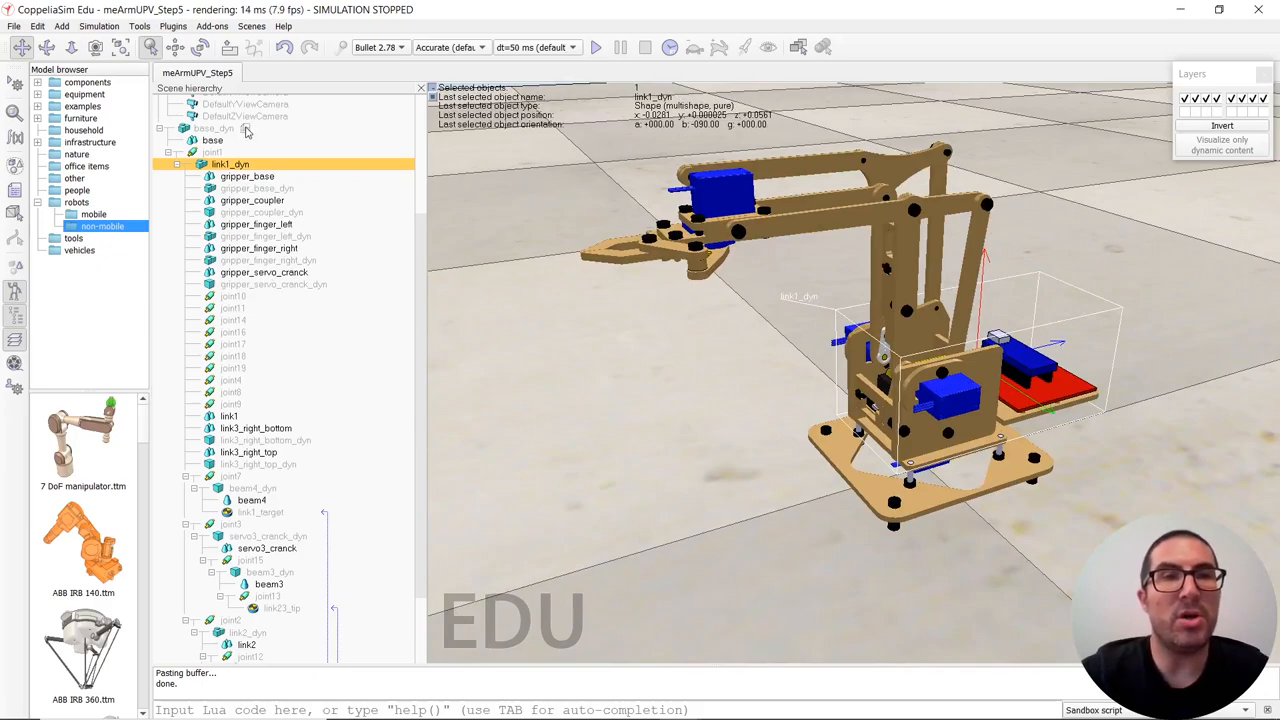
# Add a joint3 handle, q3ref=math.rad(90), joint3 target position and a Joint 3 slider with onQ3Change to base_dyn's script.
pyautogui.doubleClick(214, 128)
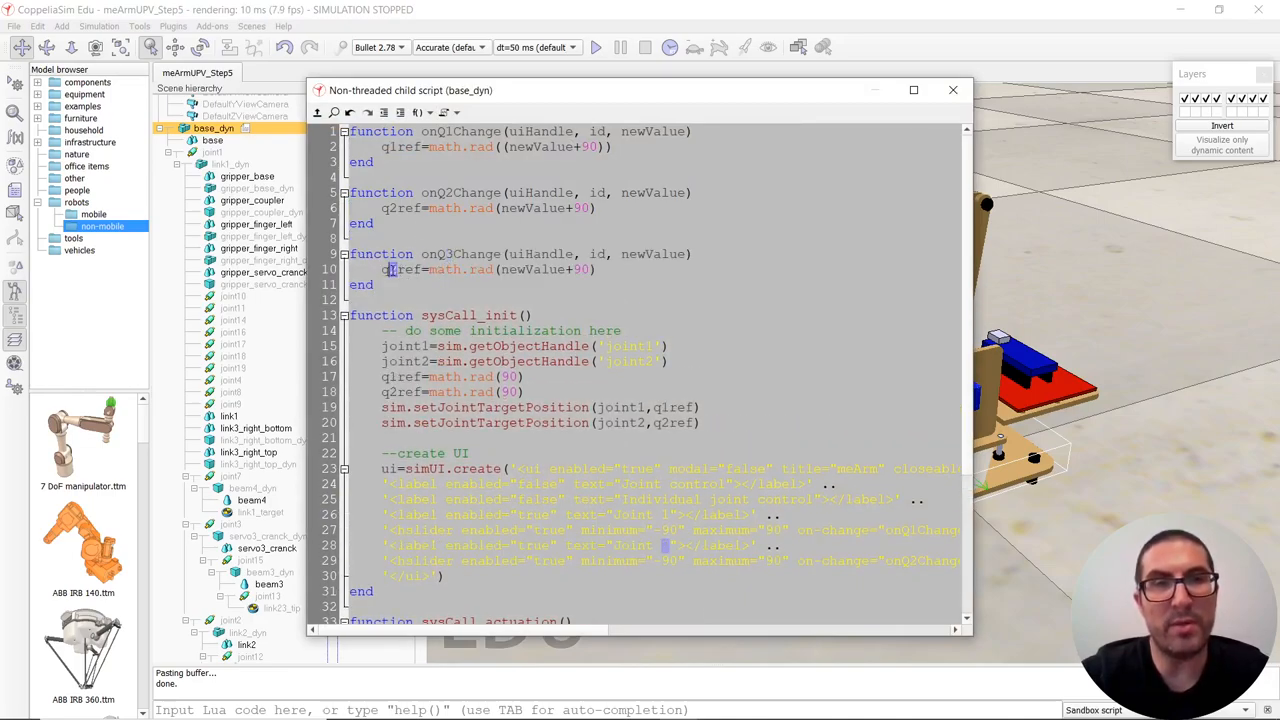
pyautogui.scroll(-3)
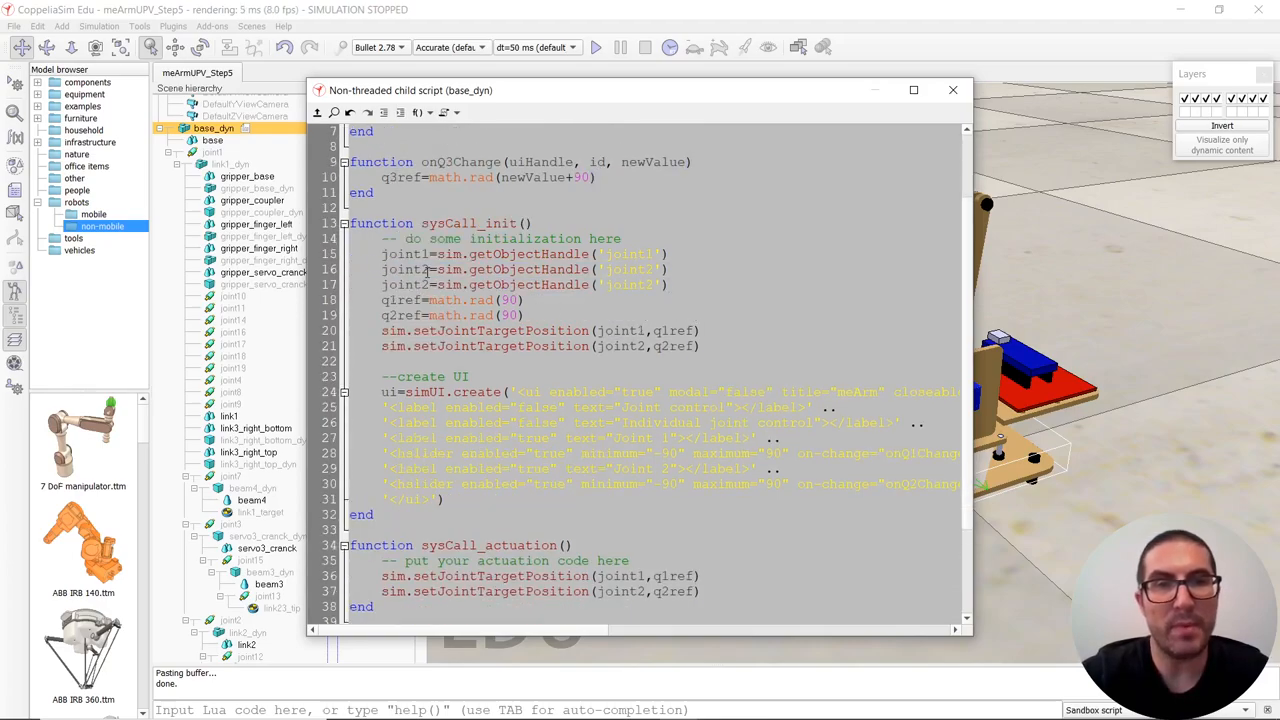
pyautogui.click(416, 284)
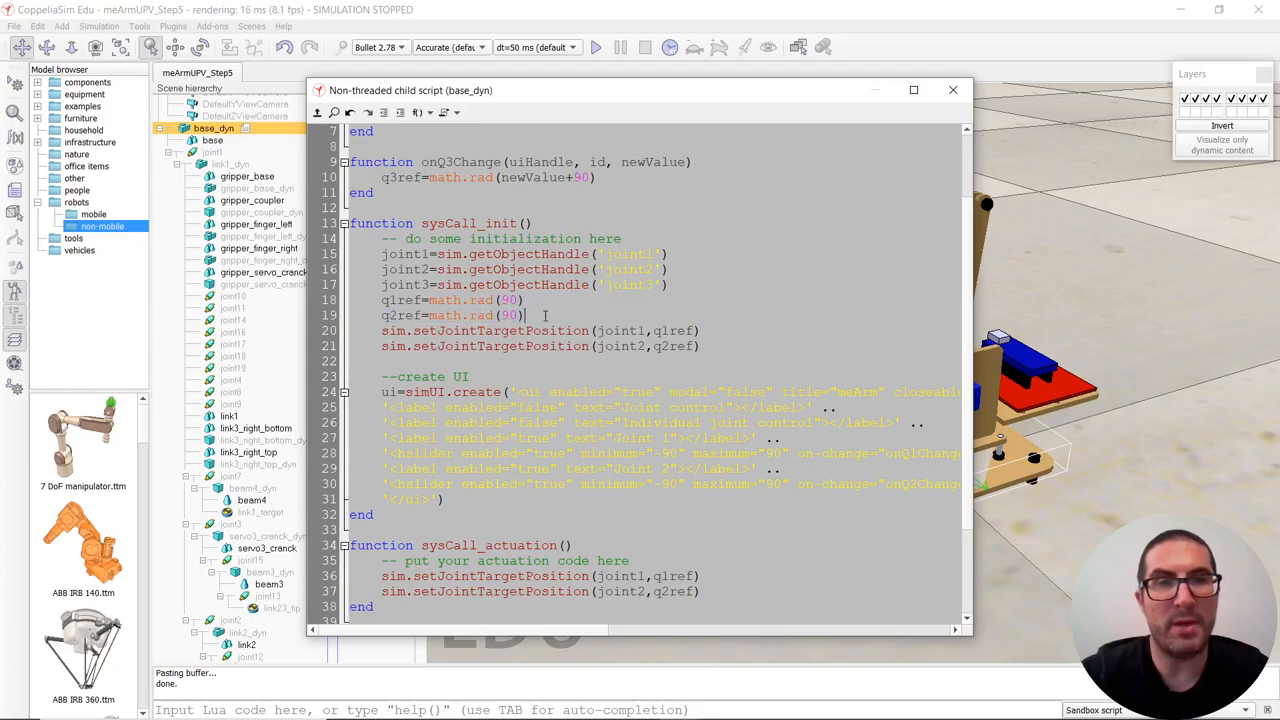
pyautogui.write('q3ref=math.rad(90)')
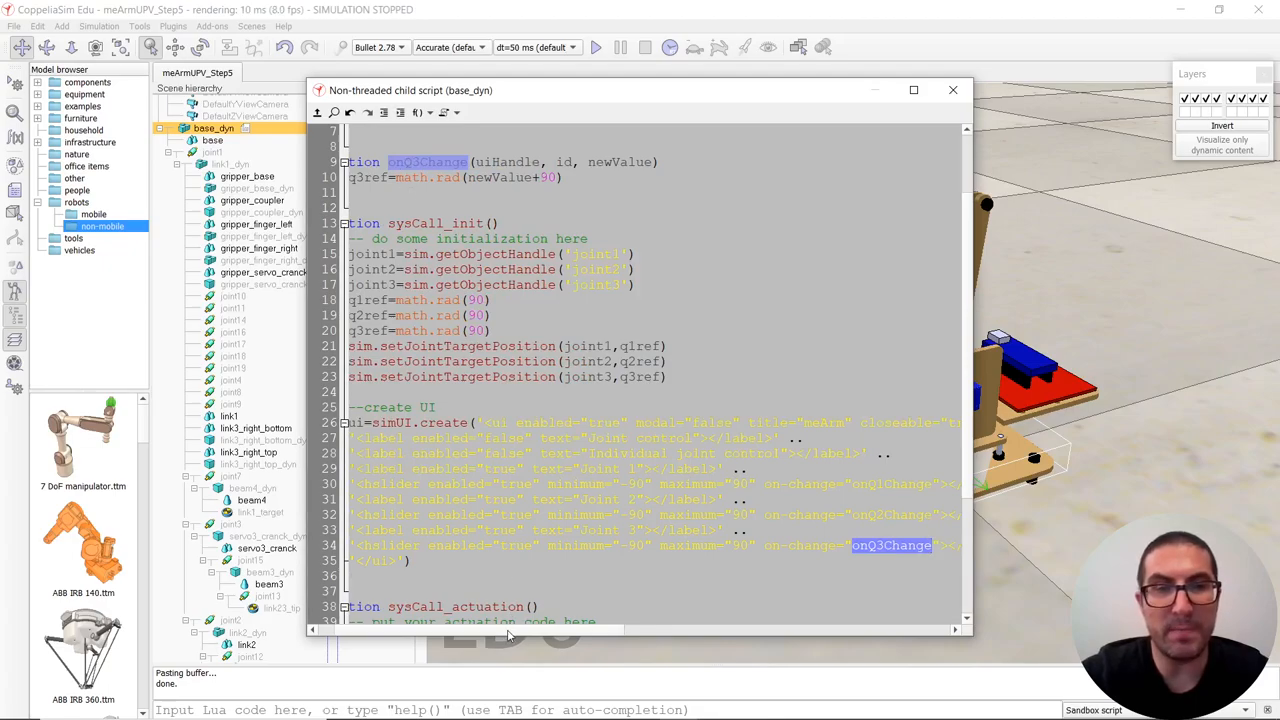
pyautogui.scroll(-3)
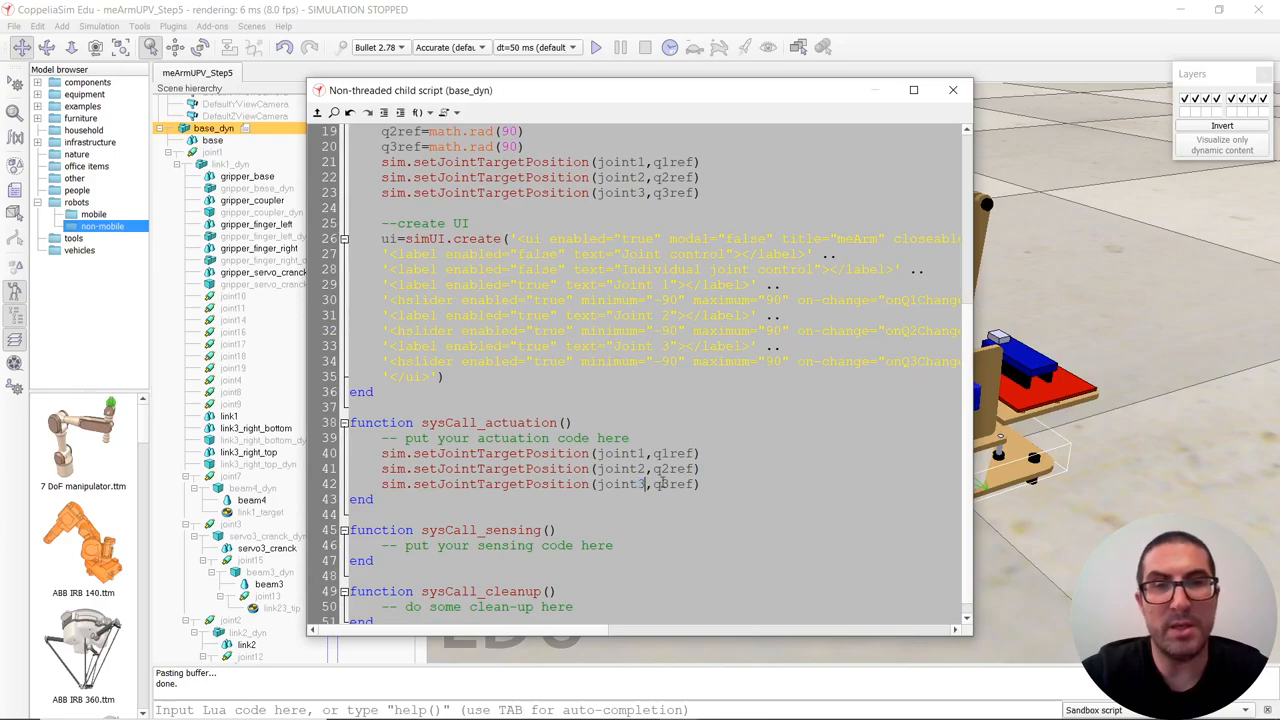
pyautogui.click(952, 90)
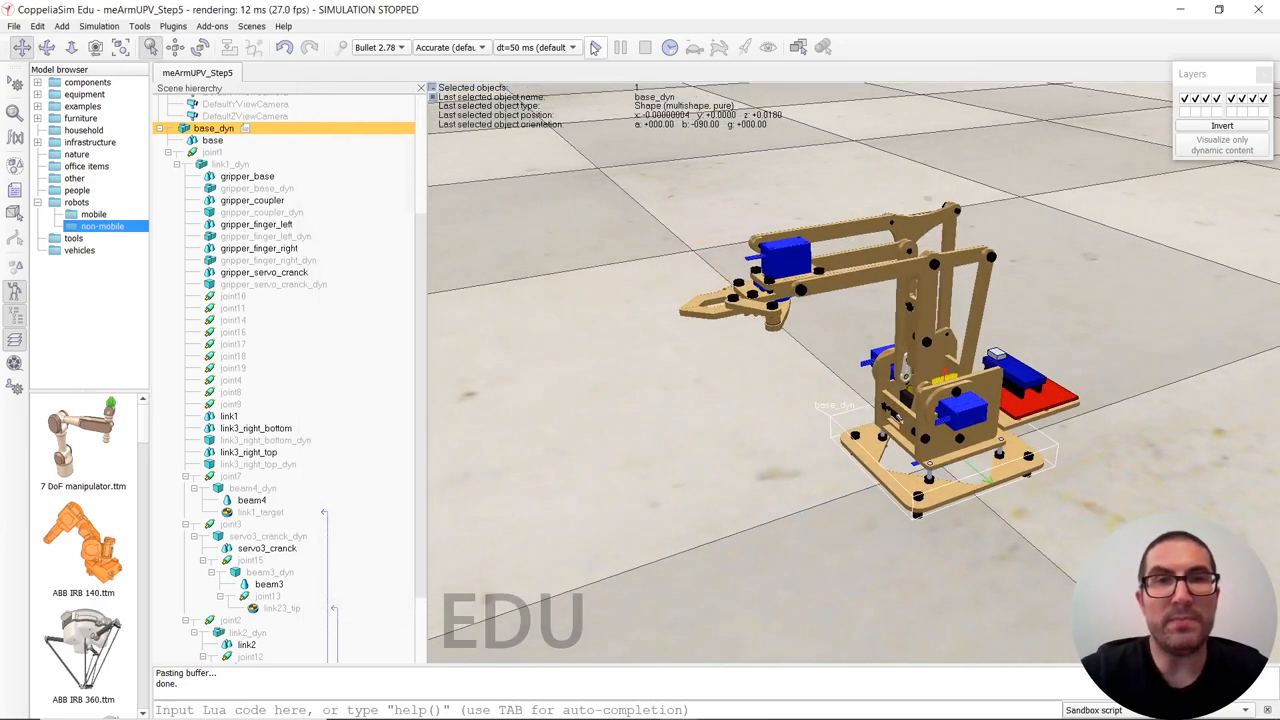
pyautogui.click(610, 48)
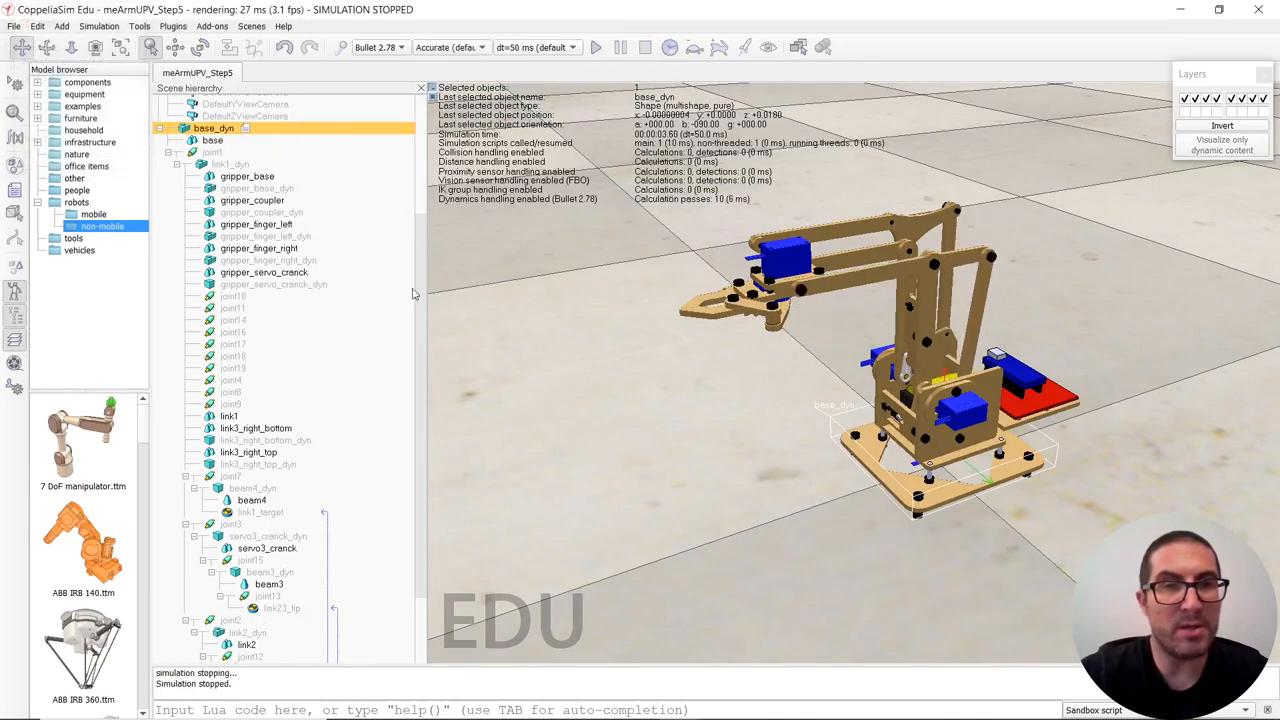
pyautogui.scroll(-3)
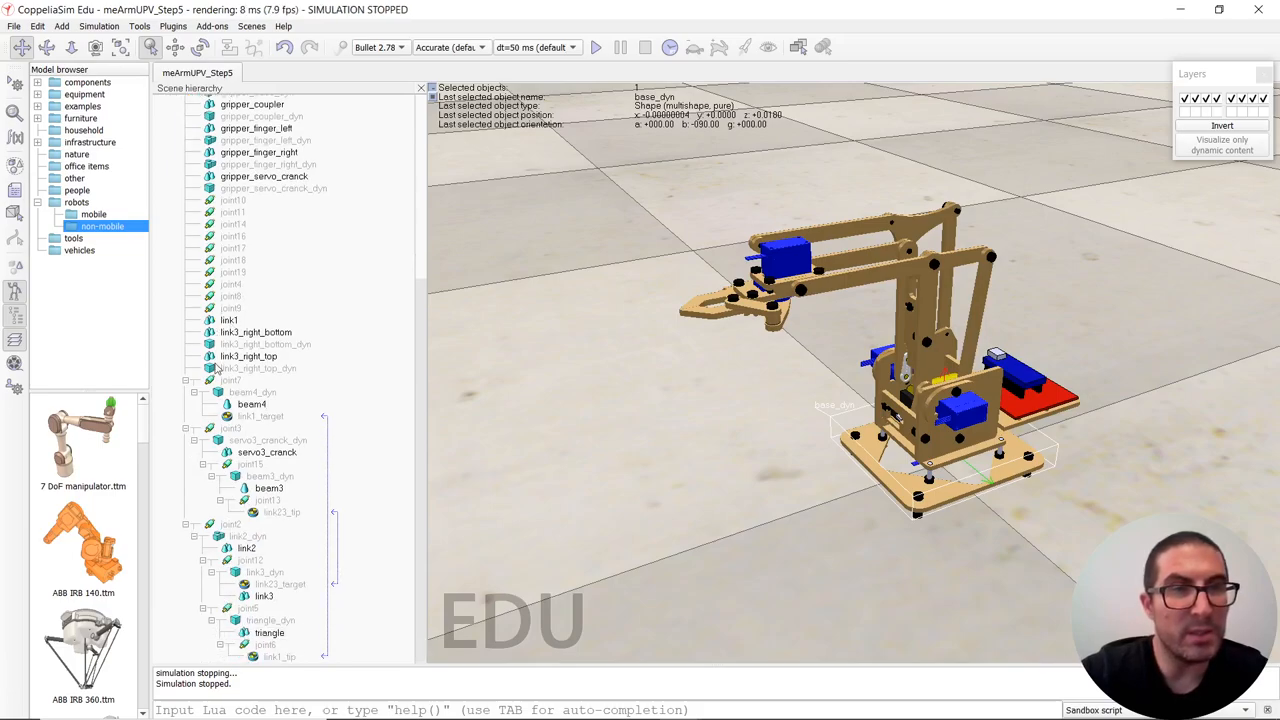
pyautogui.click(232, 428)
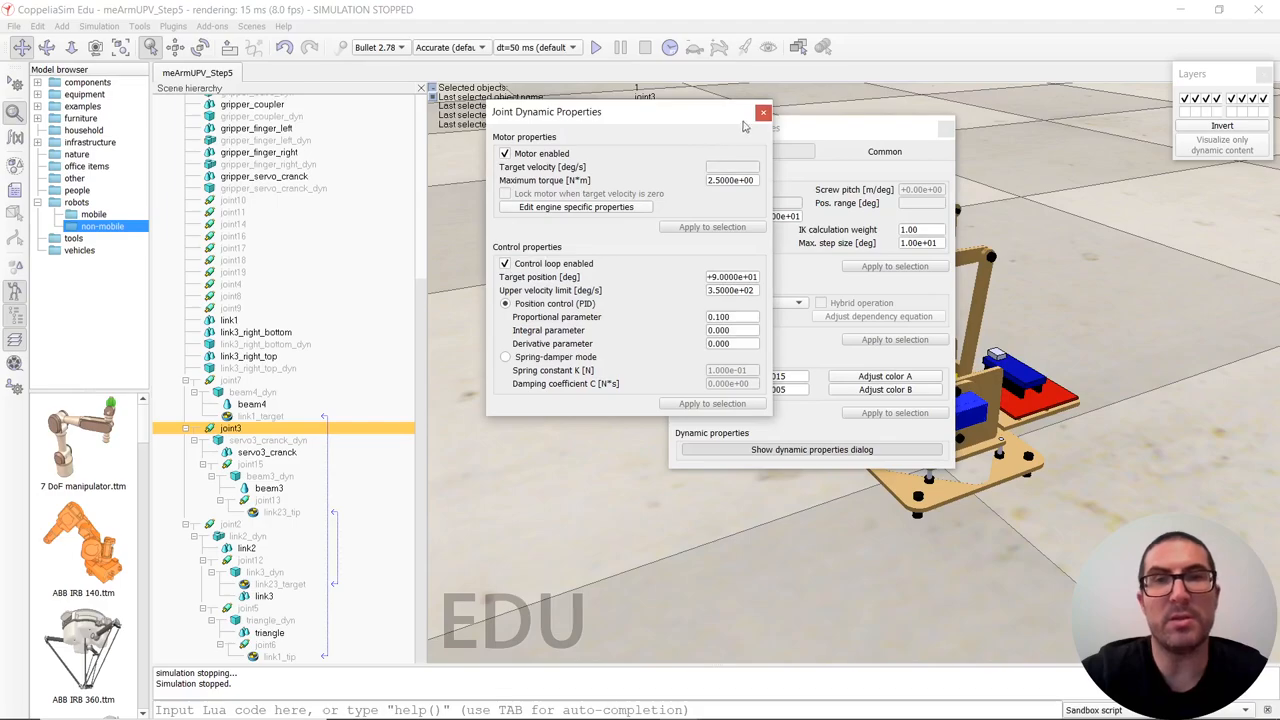
pyautogui.click(764, 112)
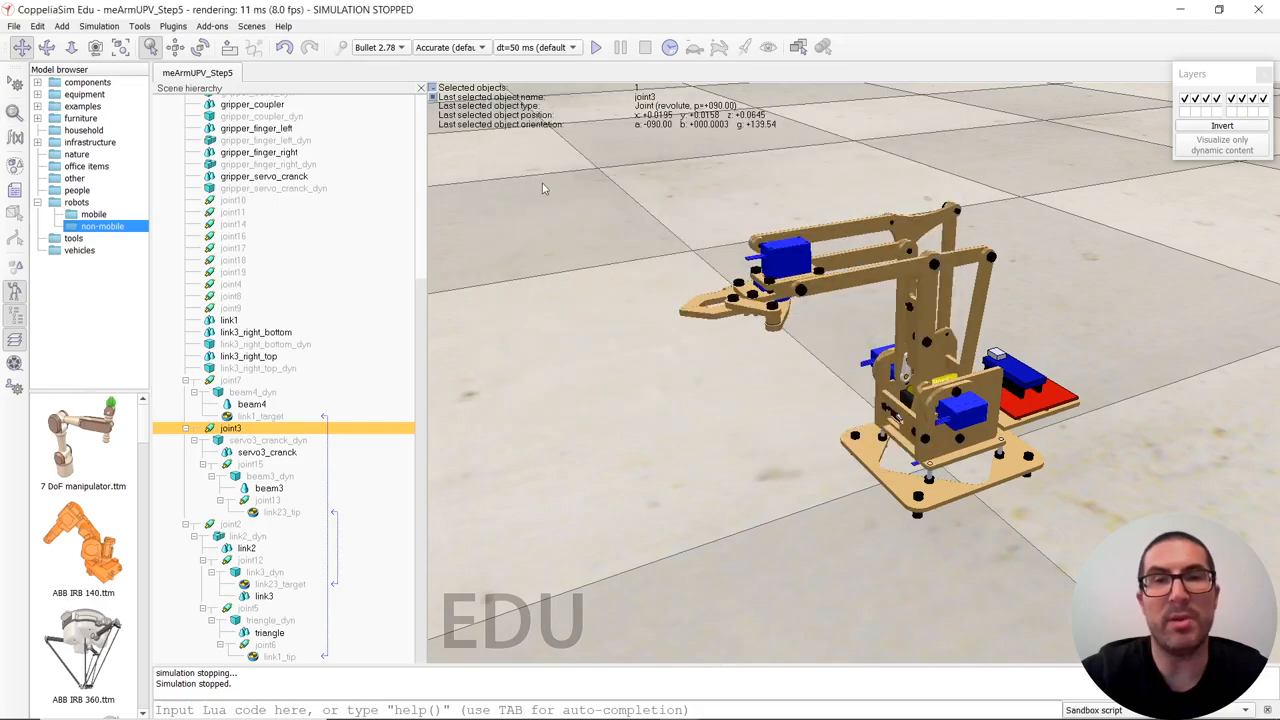
# Start the simulation and drive the Joint 1, Joint 2 and Joint 3 sliders to pose the arm.
pyautogui.click(612, 48)
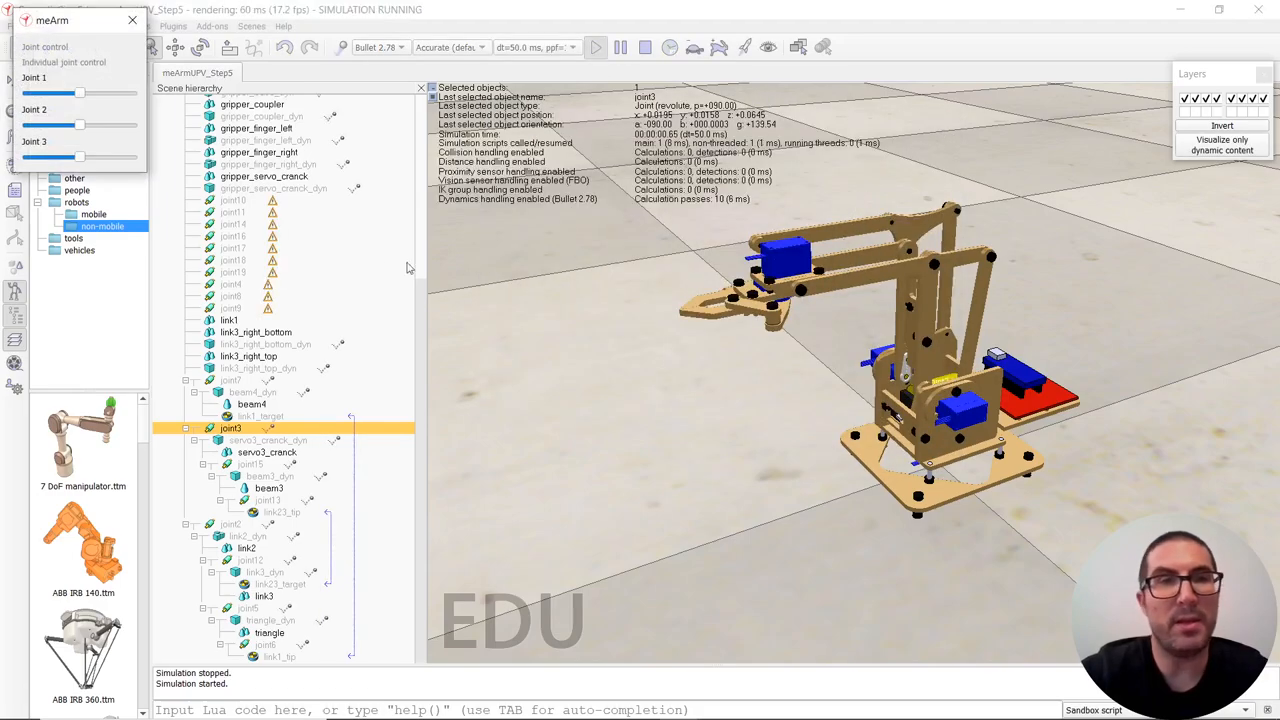
pyautogui.moveTo(80, 94); pyautogui.dragTo(80, 94)
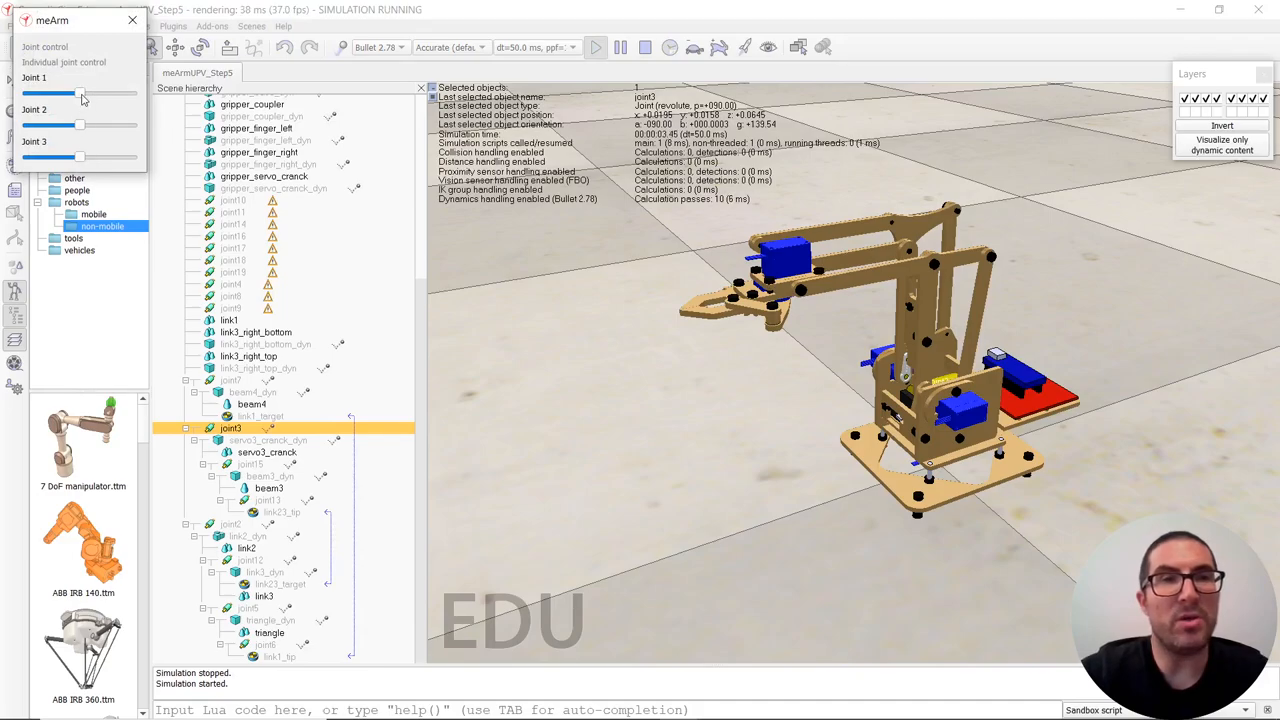
pyautogui.moveTo(80, 92); pyautogui.dragTo(72, 92)
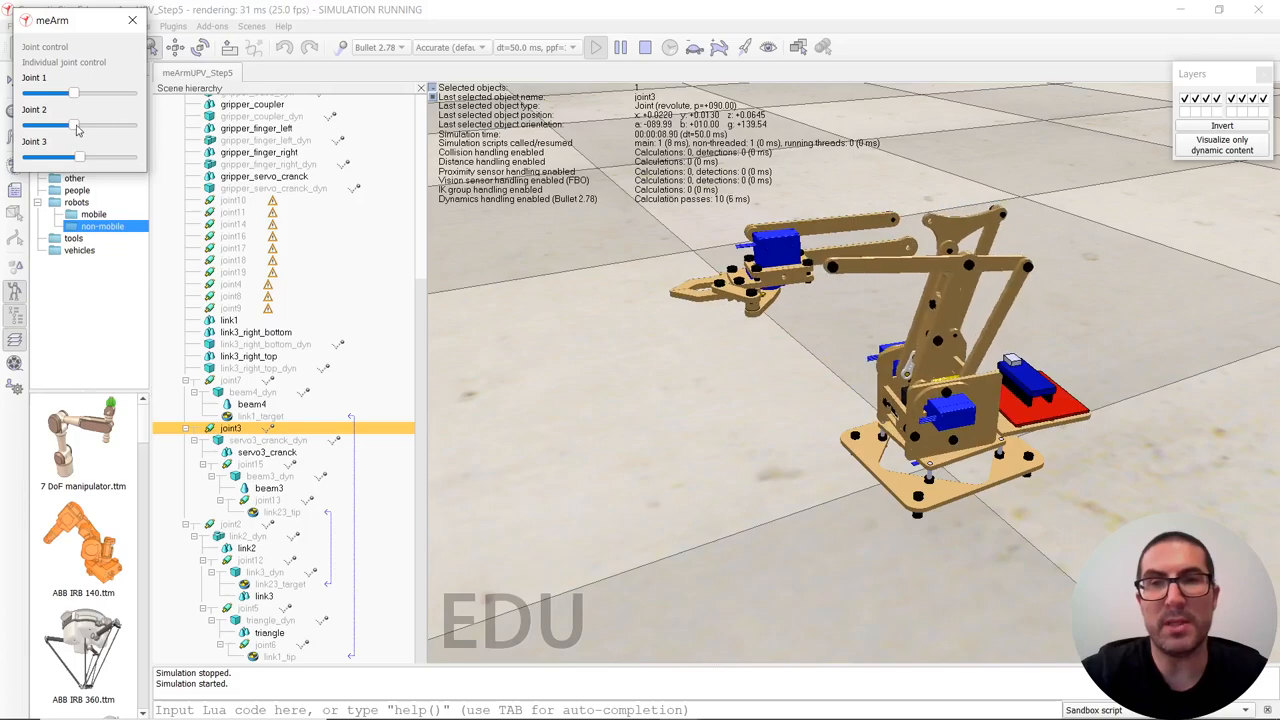
pyautogui.moveTo(72, 94); pyautogui.dragTo(98, 94)
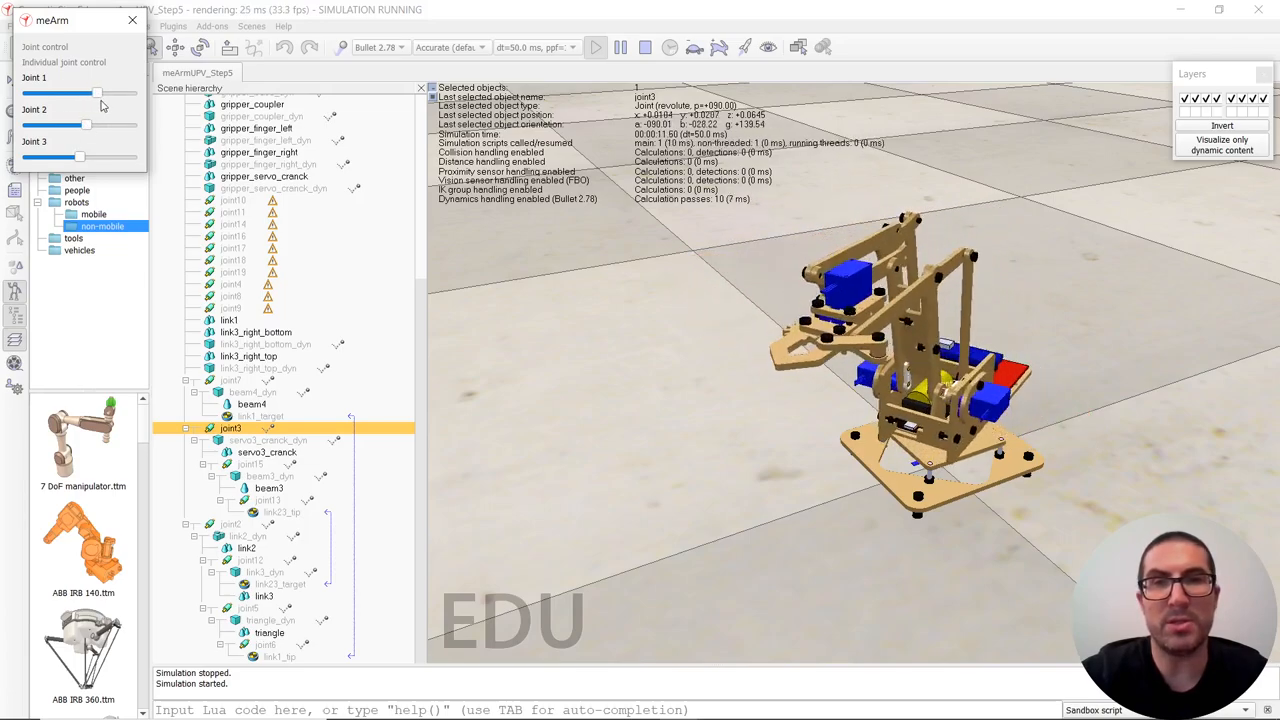
pyautogui.moveTo(80, 156); pyautogui.dragTo(104, 156)
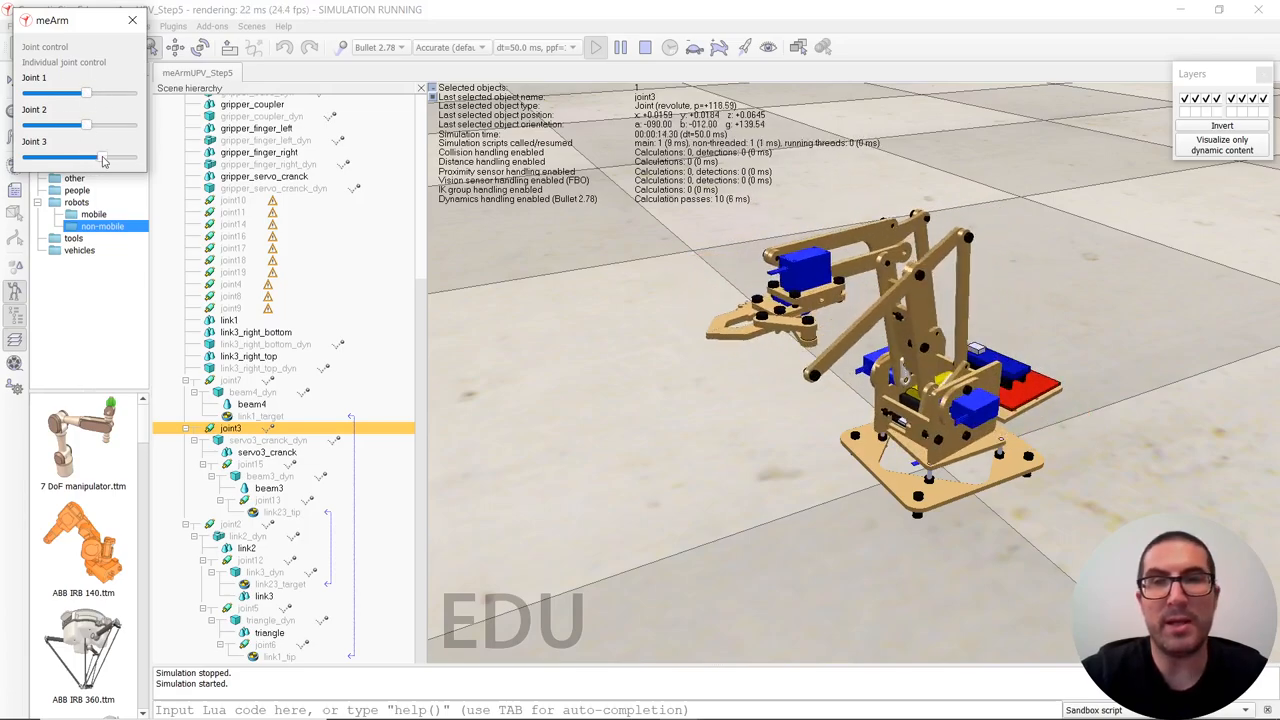
pyautogui.moveTo(108, 158); pyautogui.dragTo(72, 158)
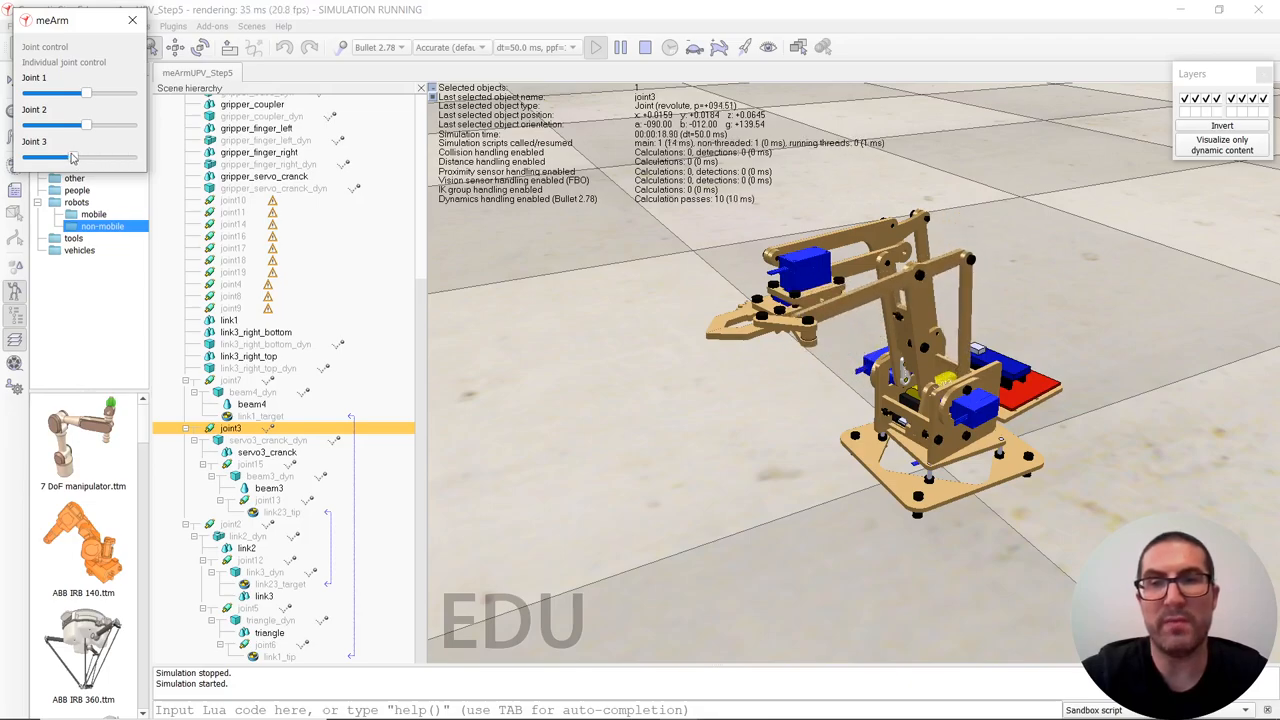
pyautogui.moveTo(72, 156); pyautogui.dragTo(82, 156)
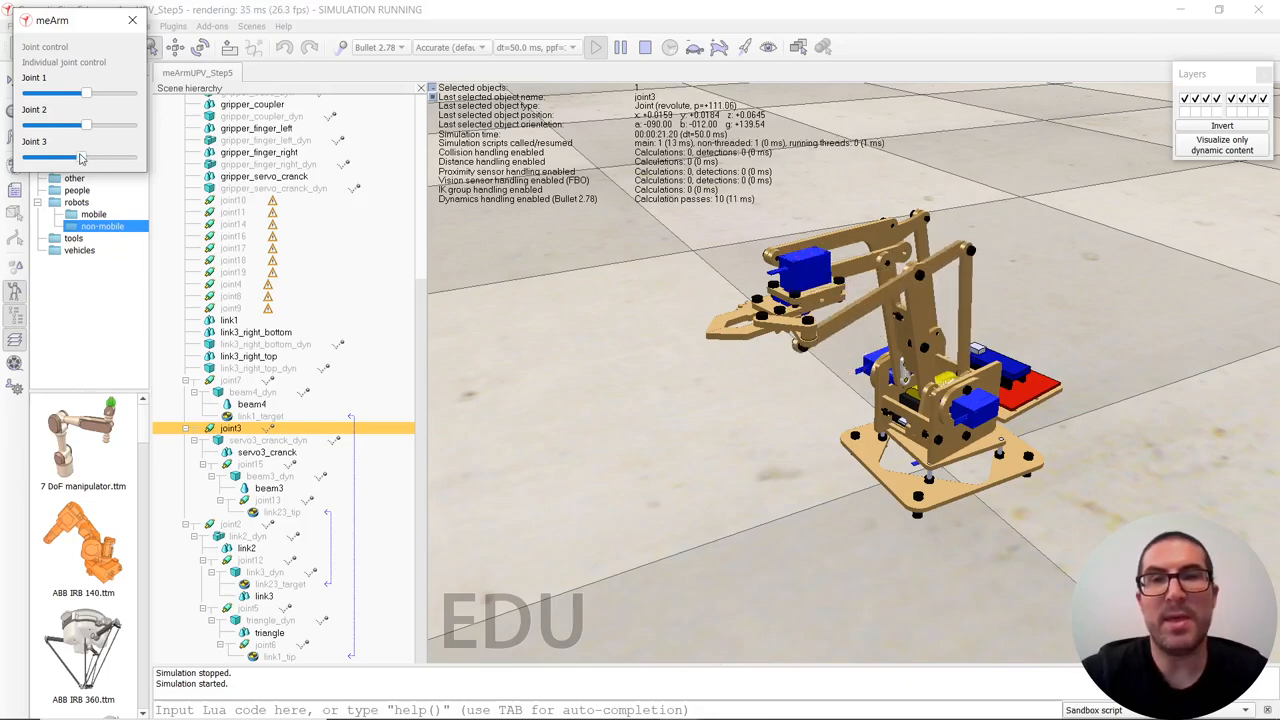